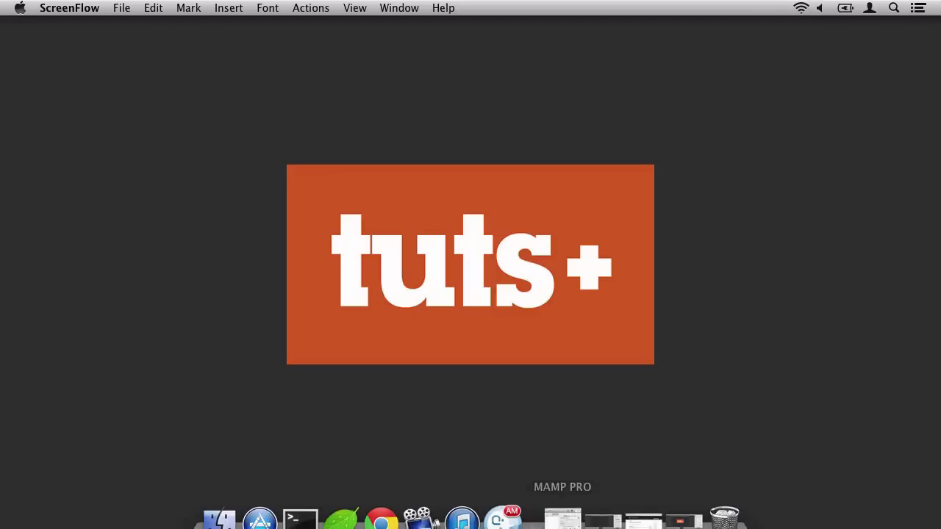
Switch to Coda and scroll through the twentythirteen theme folder's files
click(340, 512)
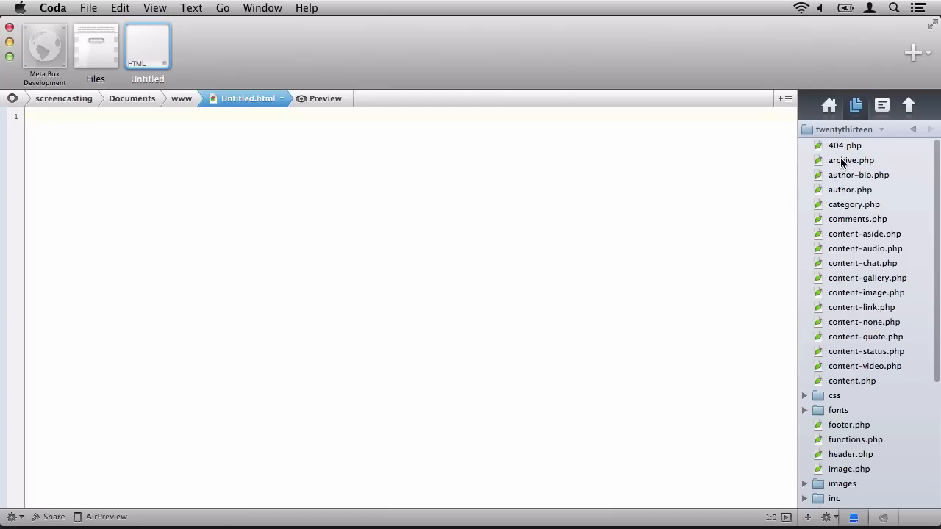
scroll(down, 3)
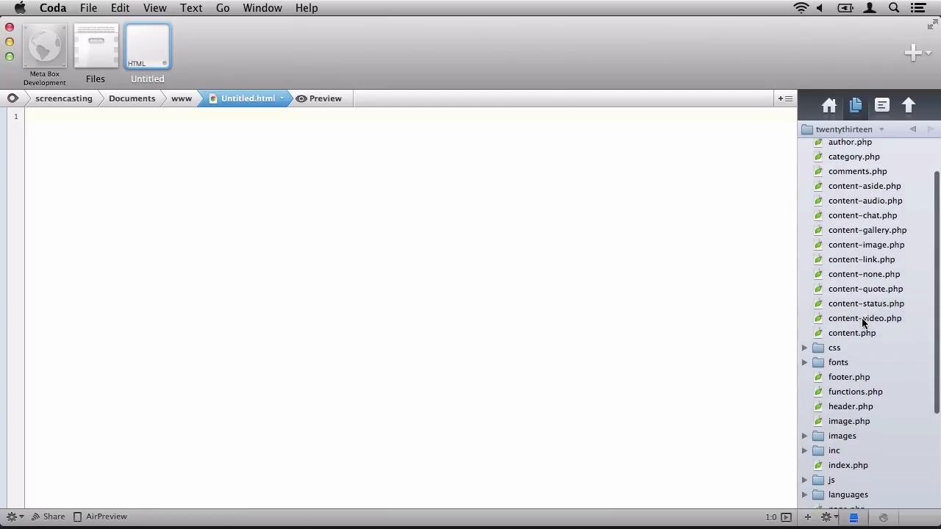
scroll(down, 3)
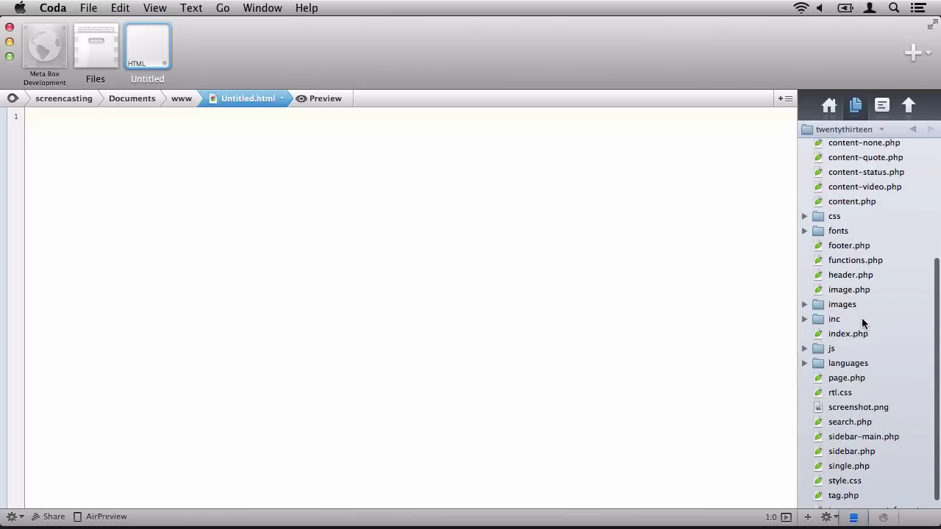
scroll(down, 3)
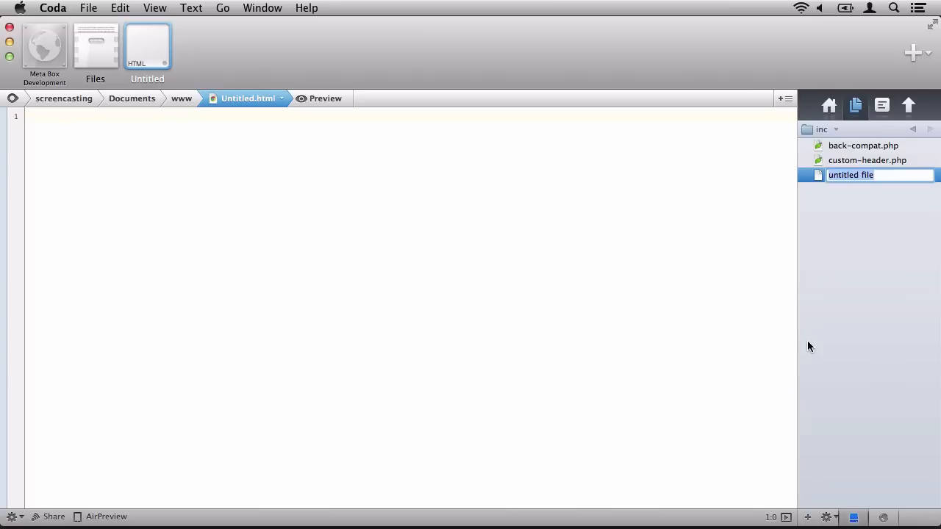
Name the new inc file custom-post-meta-box.php, then return to twentythirteen and select functions.php
text(custom-post-meta-bo...)
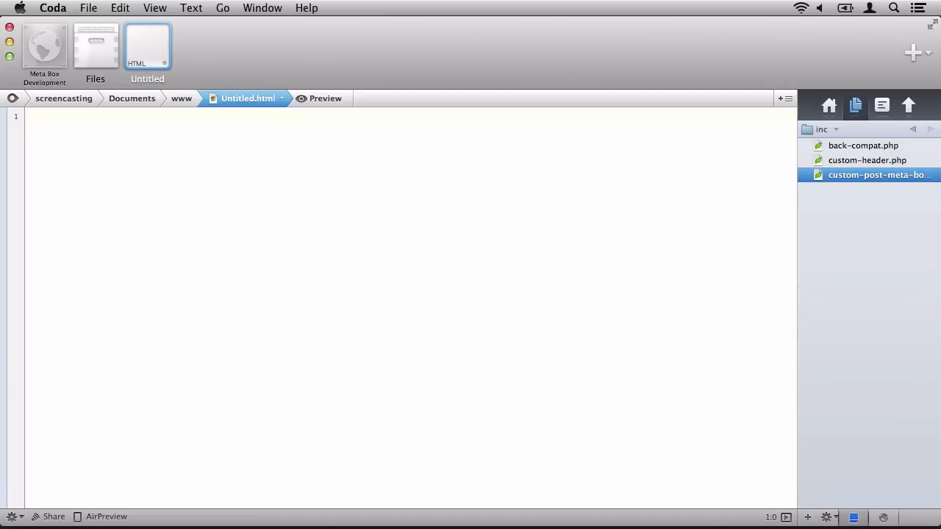
mouse_move(843, 161)
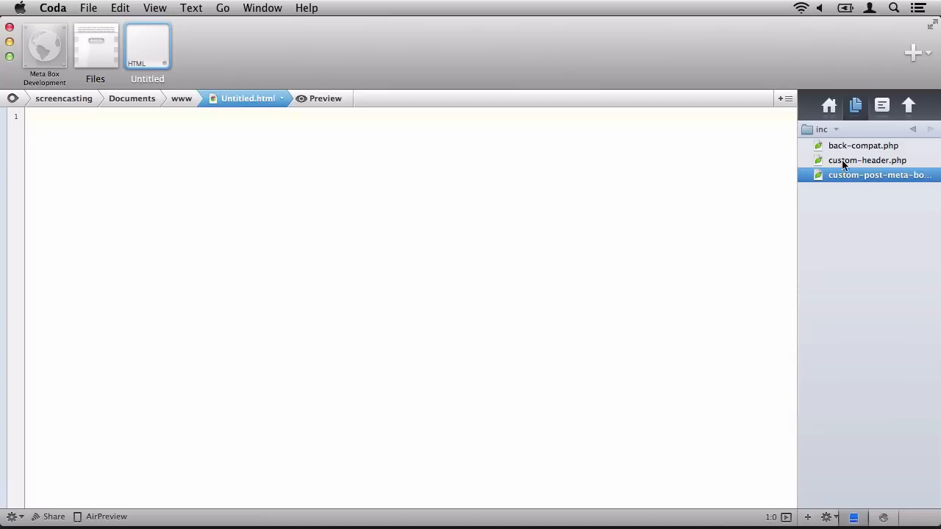
mouse_move(830, 132)
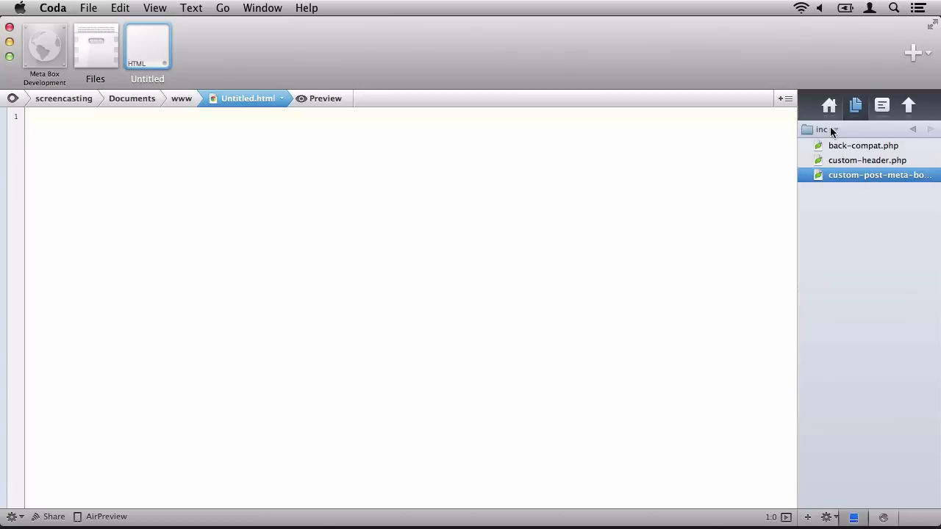
click(834, 130)
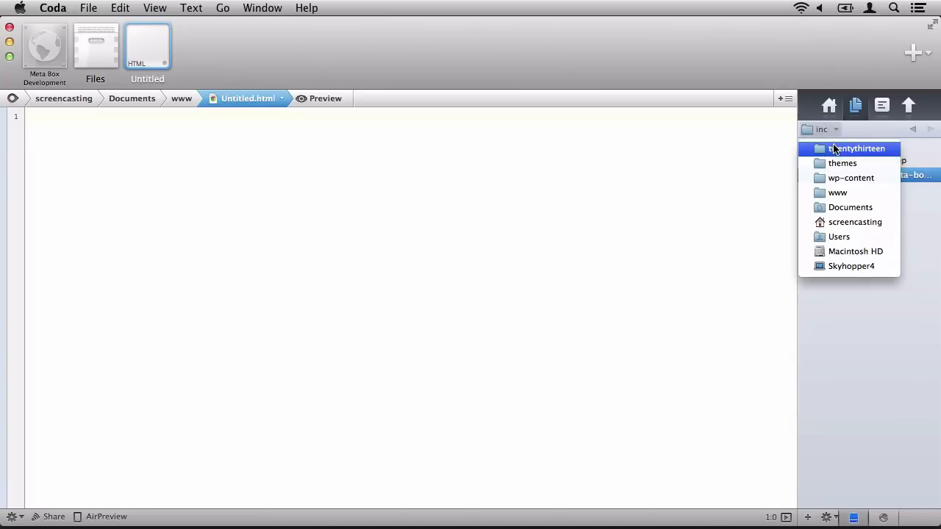
click(856, 148)
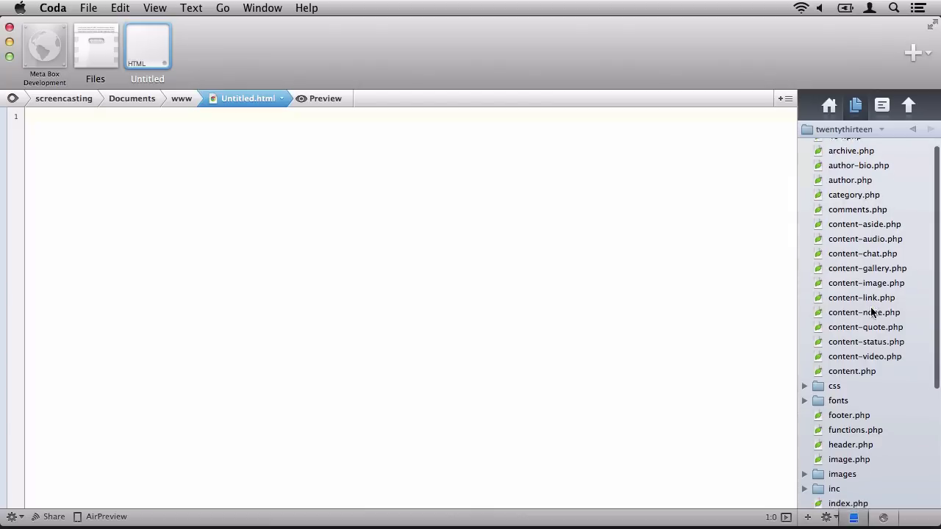
scroll(down, 3)
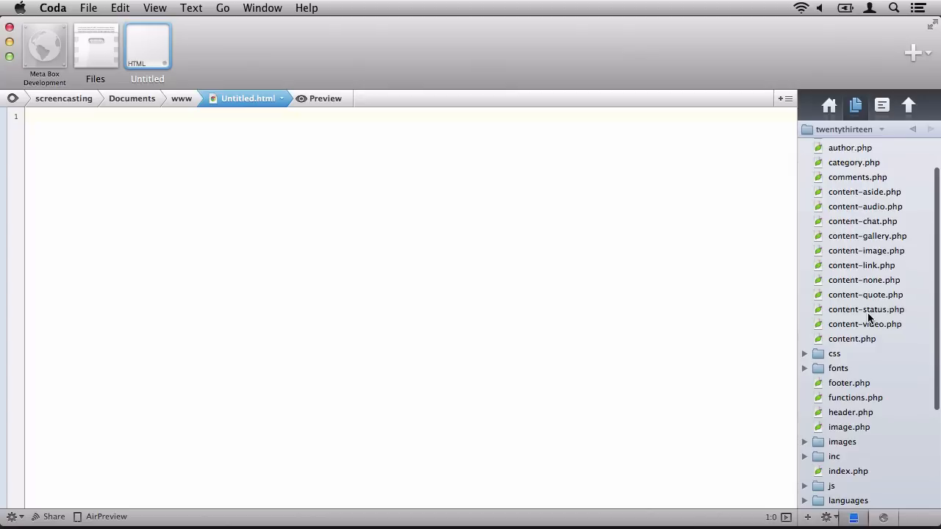
click(855, 397)
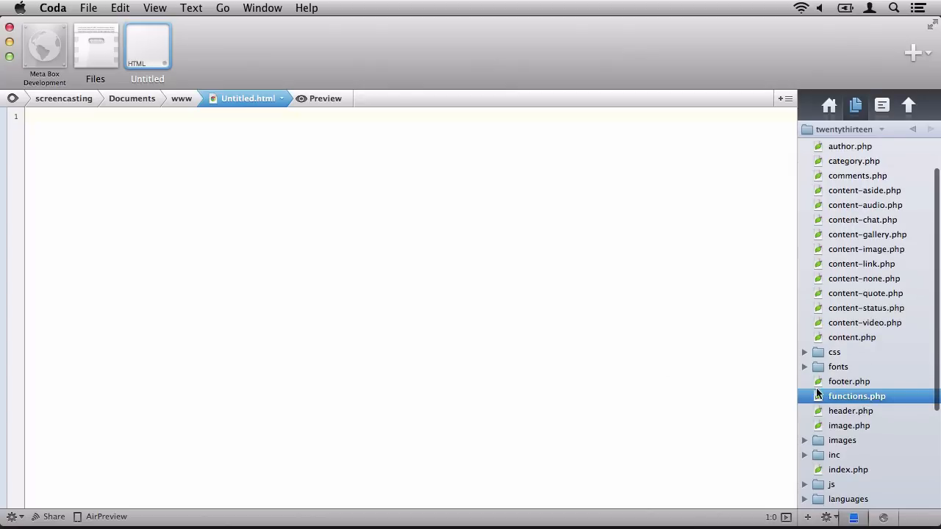
Open functions.php and start a new line below the custom-header require
double_click(856, 396)
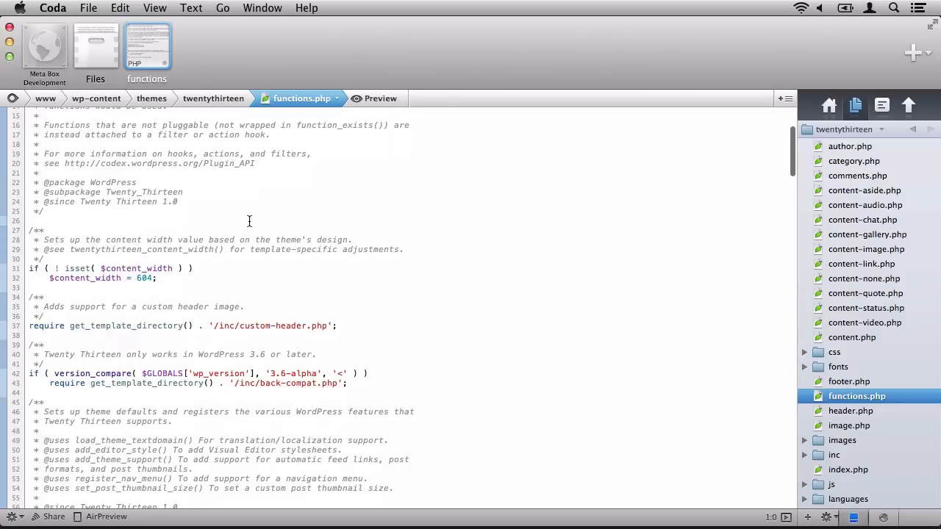
click(383, 325)
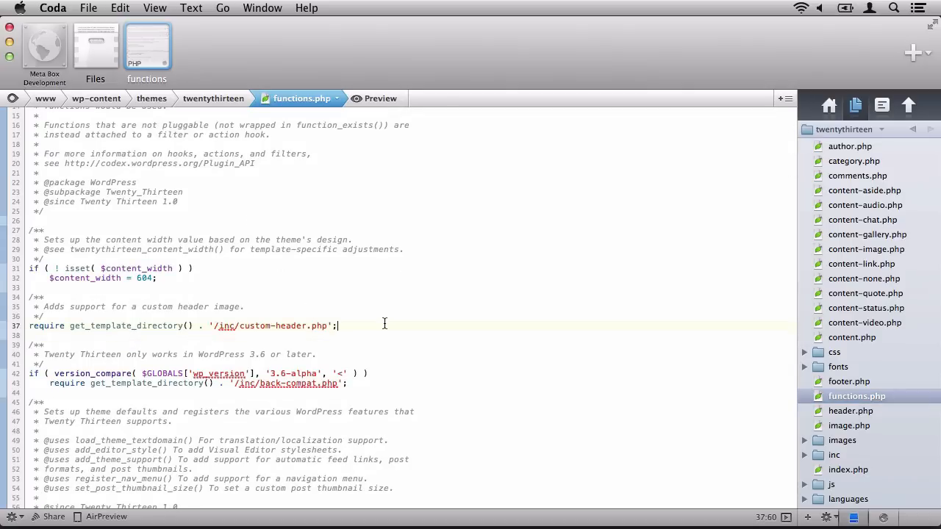
key(Return)
text(require get_template_directory() . '/inc/custom-post-meta-box.php';)
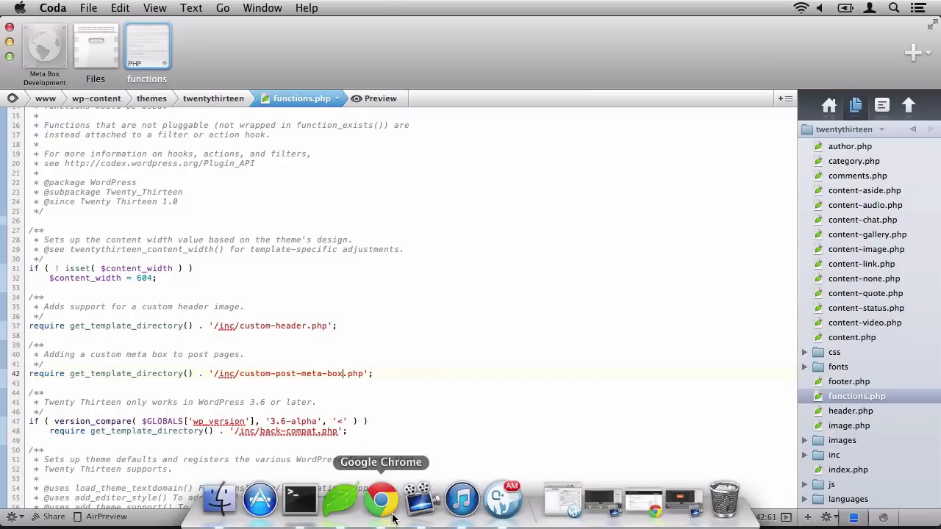
click(381, 500)
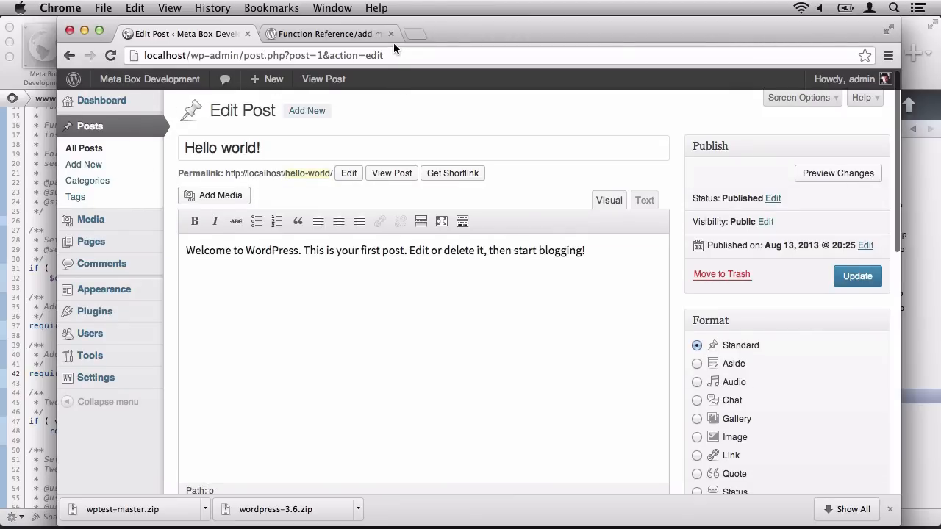
Scroll the 'Hello world!' Edit Post page in WordPress
scroll(down, 3)
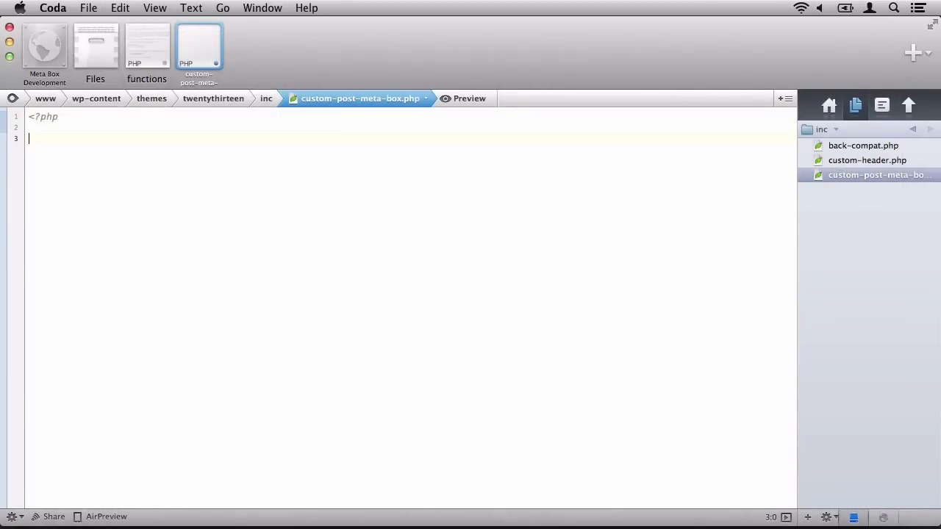
Type an empty twentythirteen_add_custom_post_metabox() function below the opening PHP tag
text(function twe)
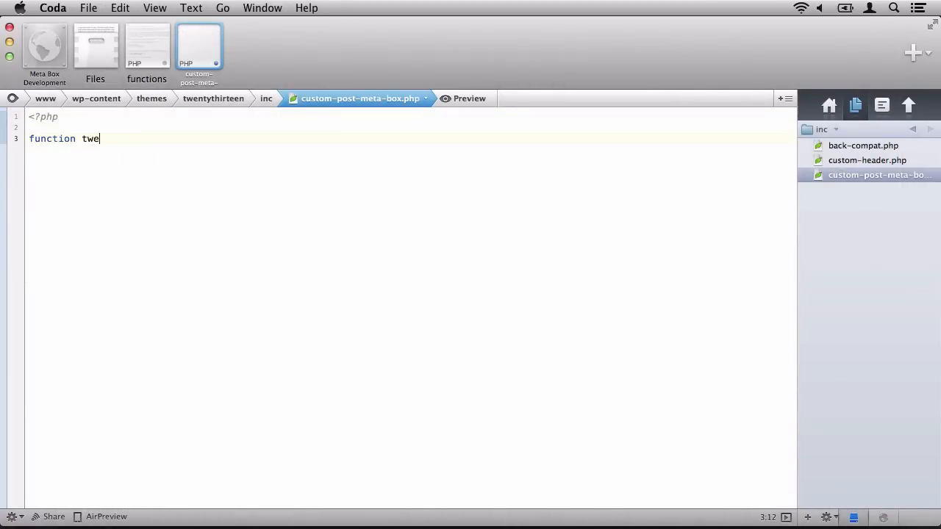
text(ntythirteen_add_custom_post_meta)
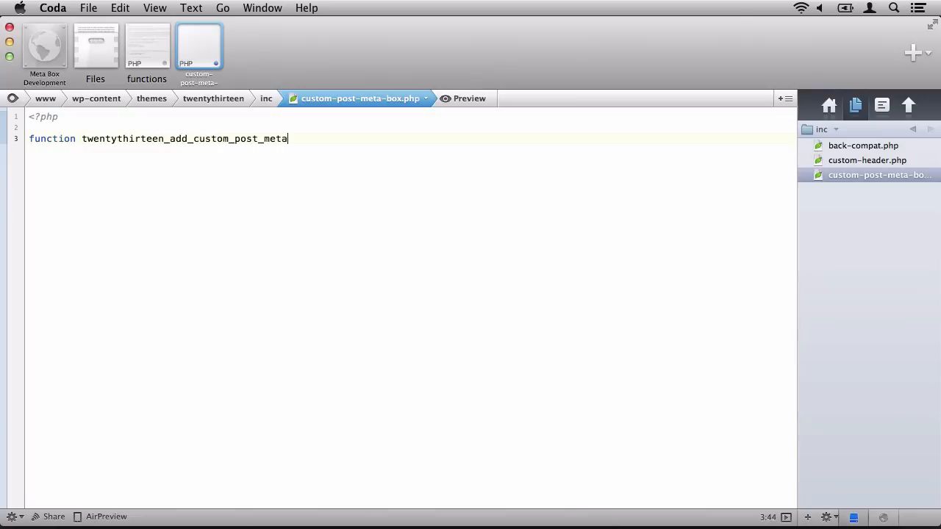
text(box() {)
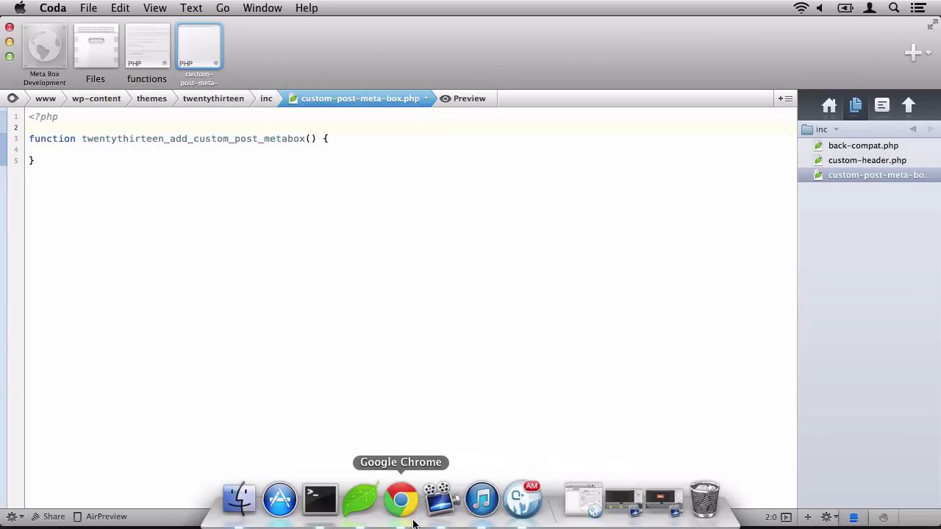
Bring up the Codex add_meta_box() reference page in Chrome
click(400, 500)
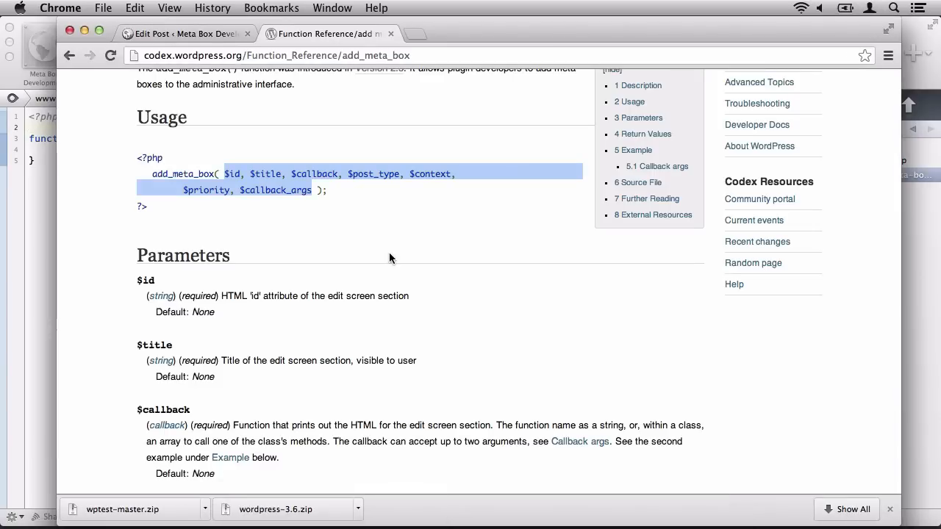
mouse_move(352, 192)
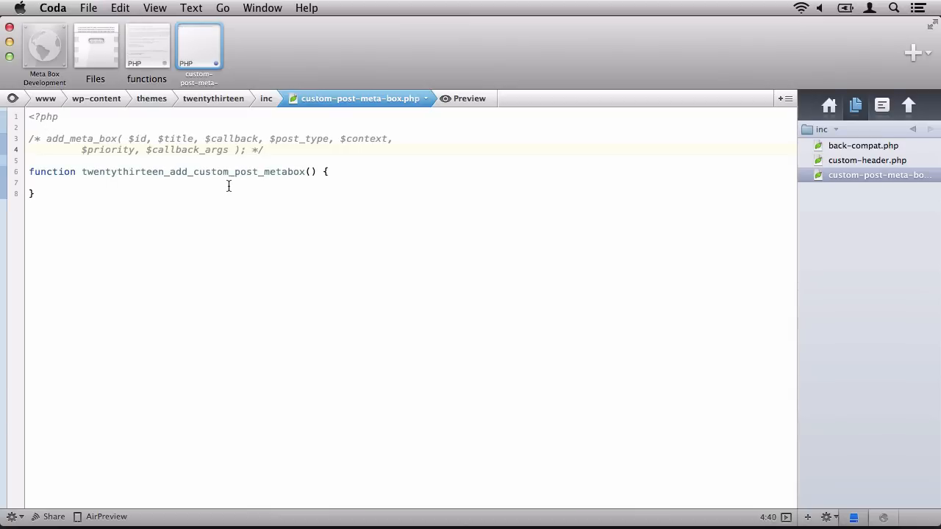
Begin the add_meta_box() call with the metabox id and title 'Our Custom Post Metabox'
text(add_)
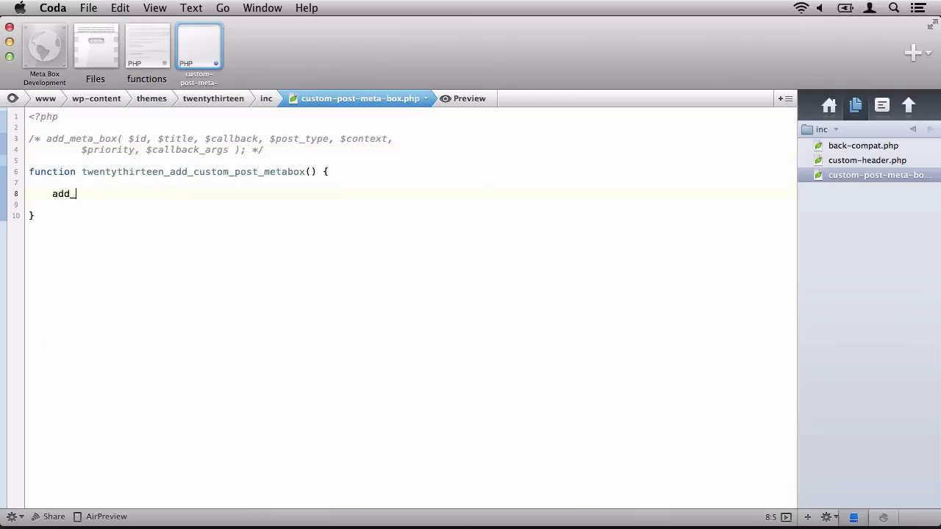
text(meta_n)
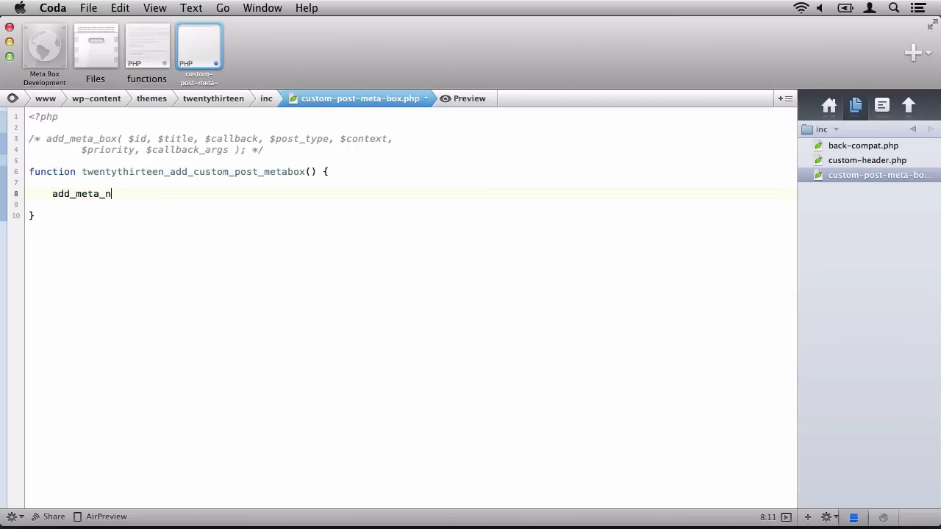
text(box()
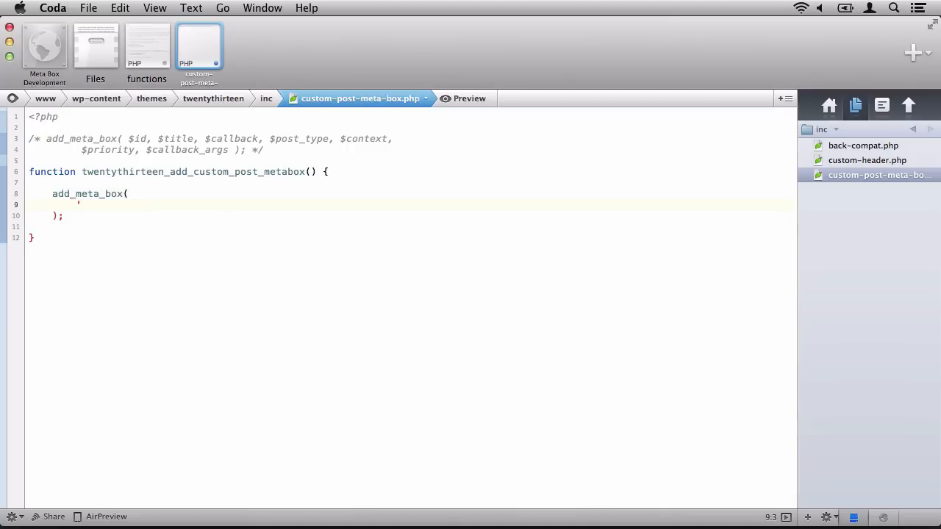
text('cstom_post_metab)
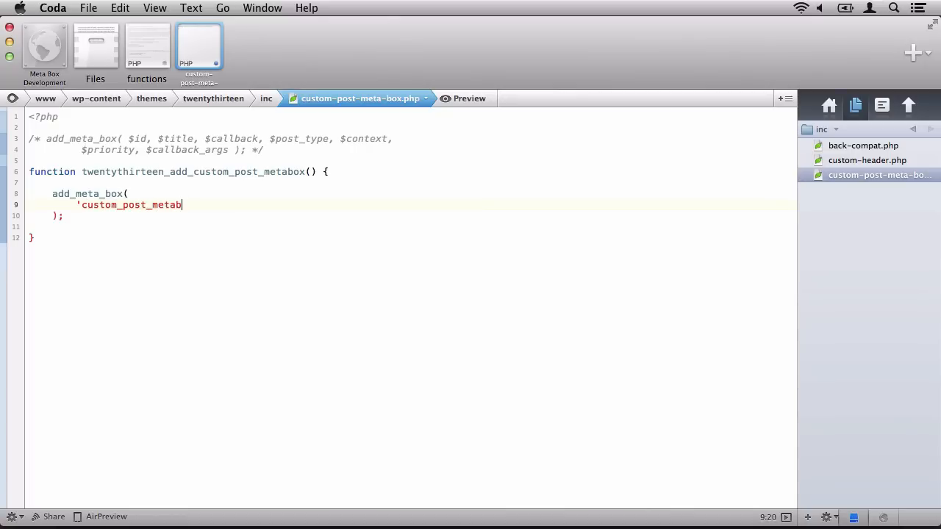
text(ox',)
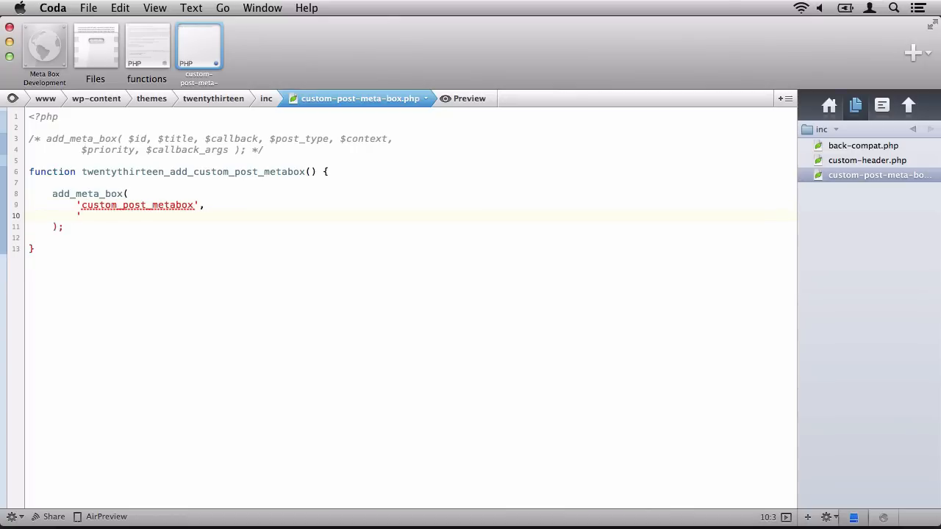
text('Th)
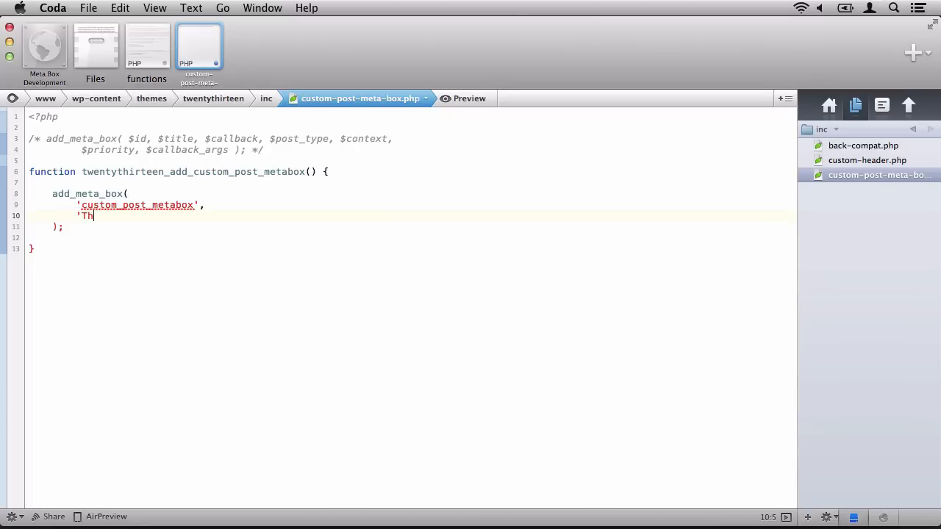
text(Our Custom)
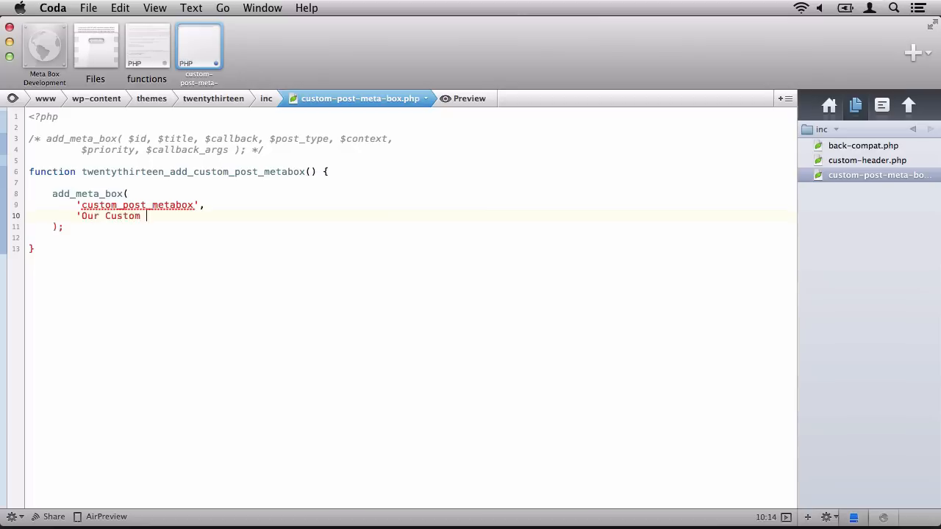
text(Post Metabox',)
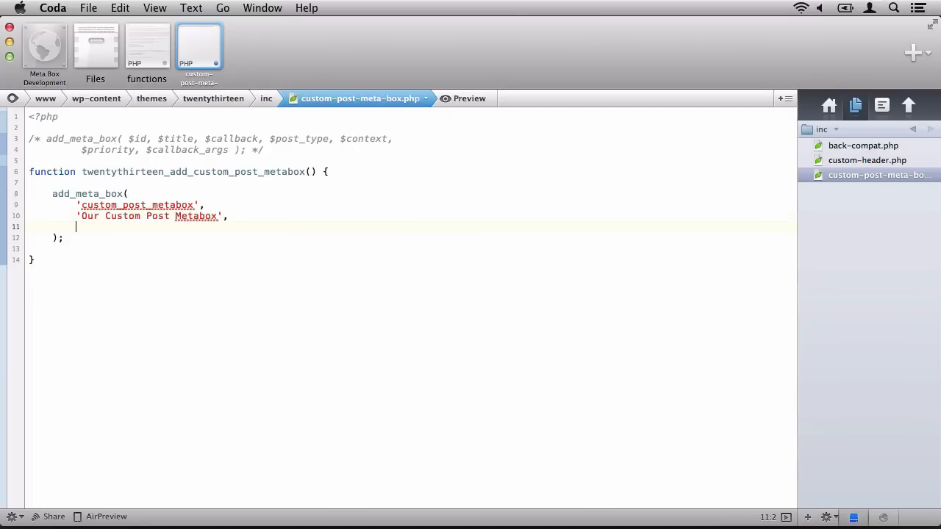
Add the display callback, 'post', 'side' and 'high' arguments, dropping the trailing comma
text('t)
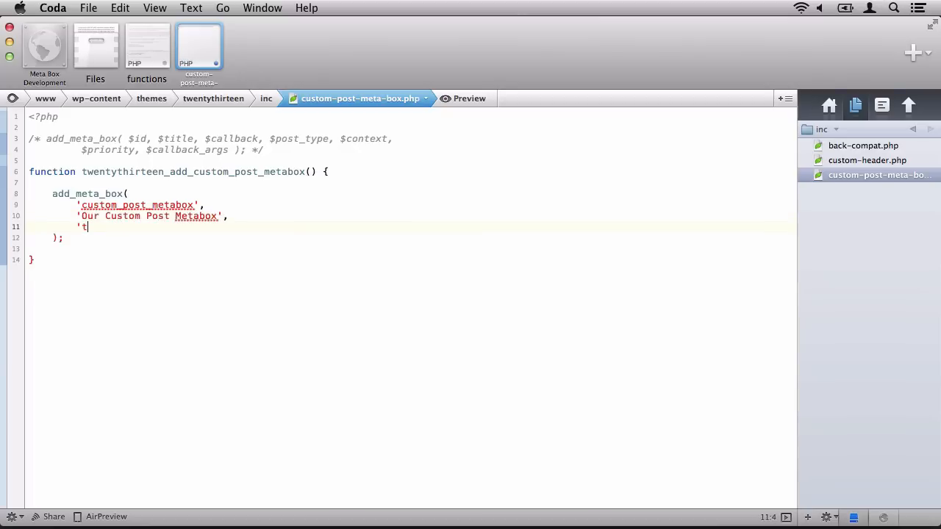
text(wentythi)
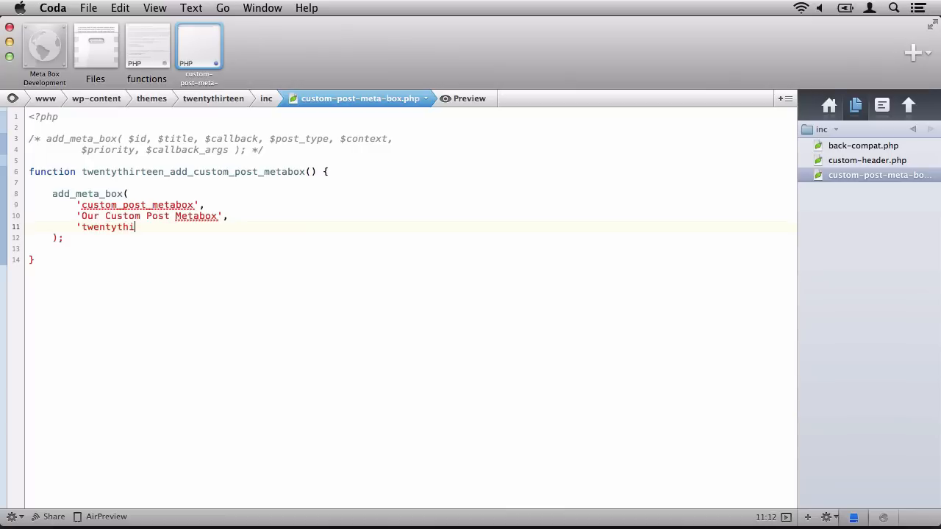
text(rteen_display_custom_)
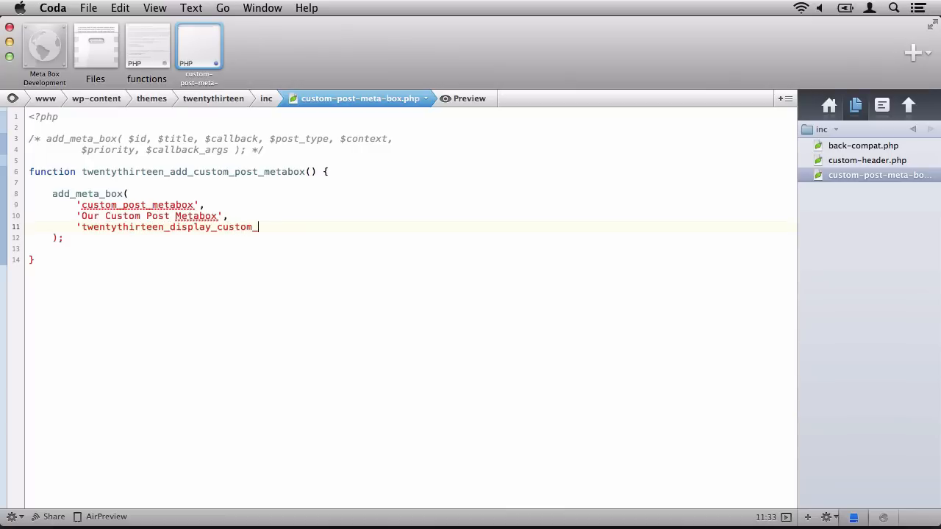
text(post_metabox',)
text('po)
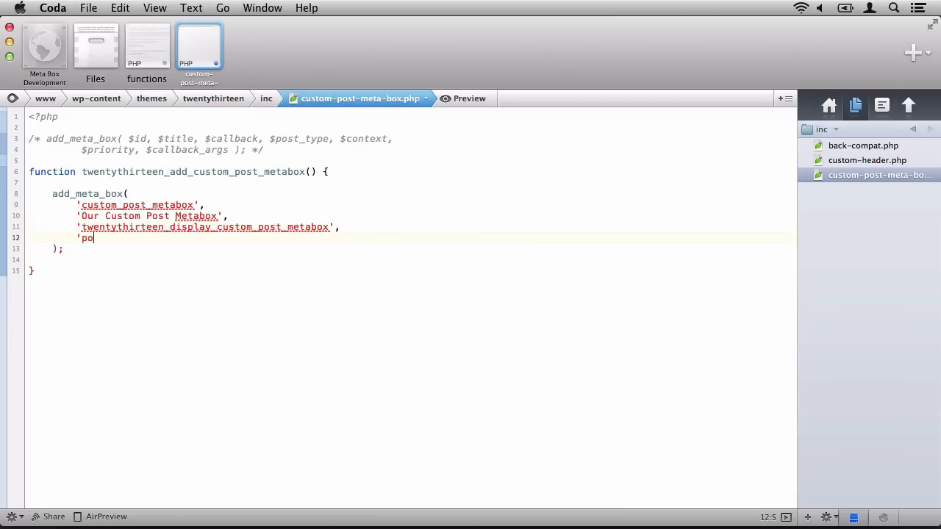
text(st',)
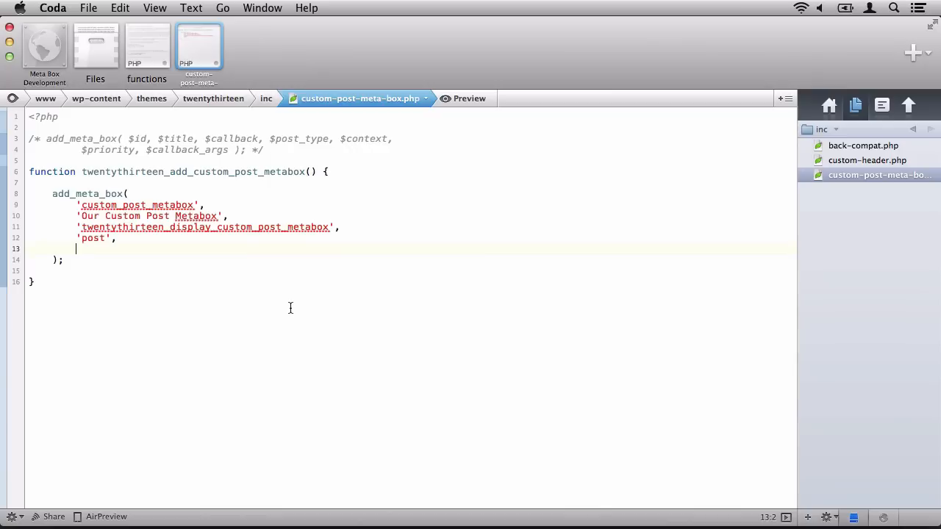
text('side',)
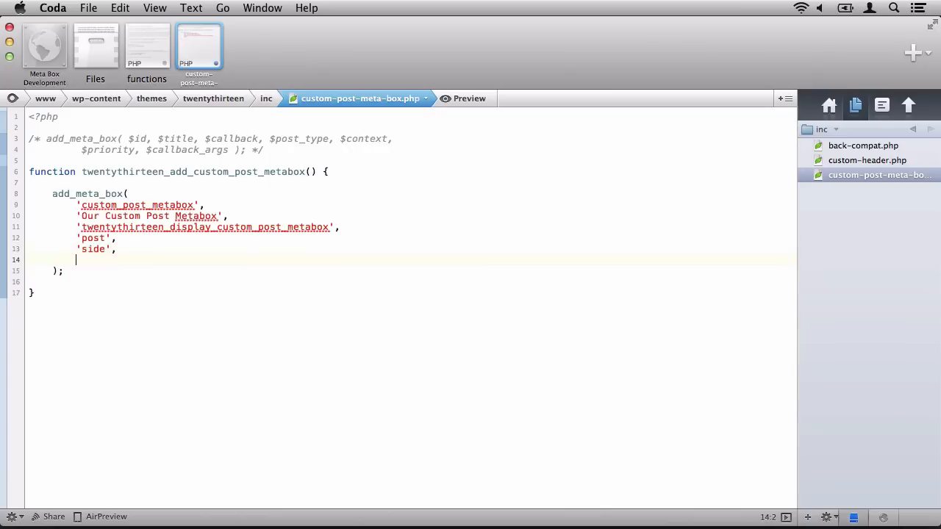
text('high')
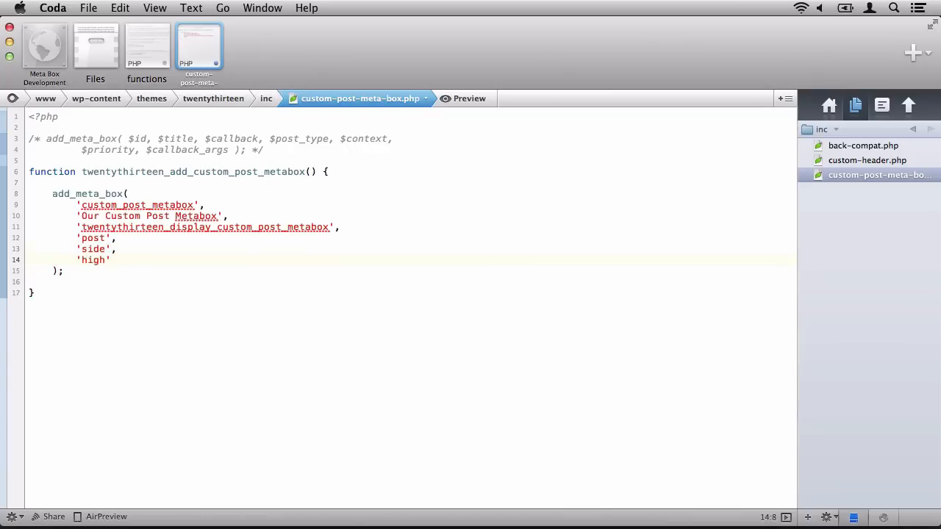
text(,)
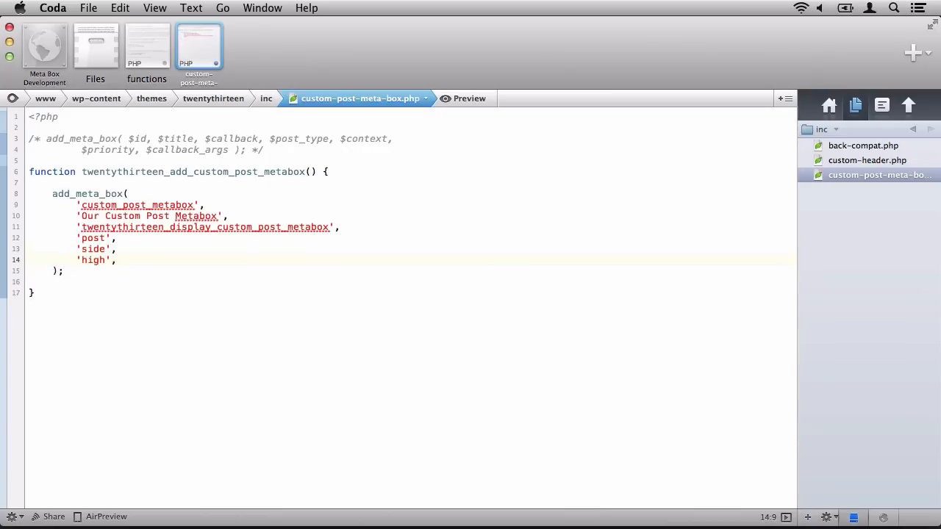
key(Backspace)
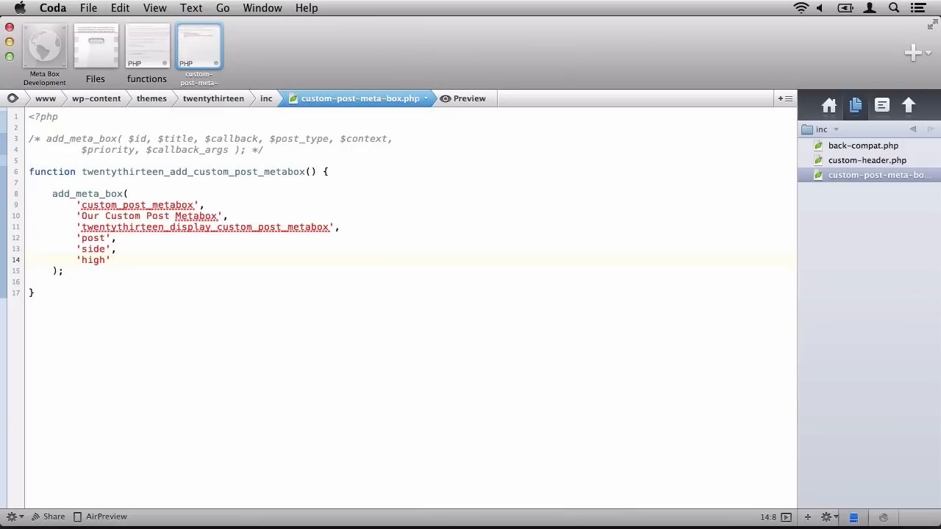
click(110, 259)
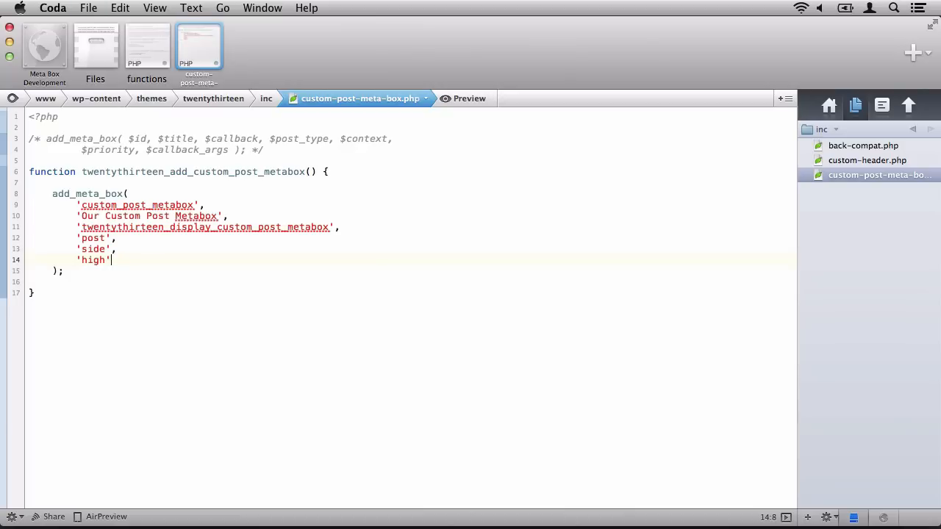
mouse_move(401, 500)
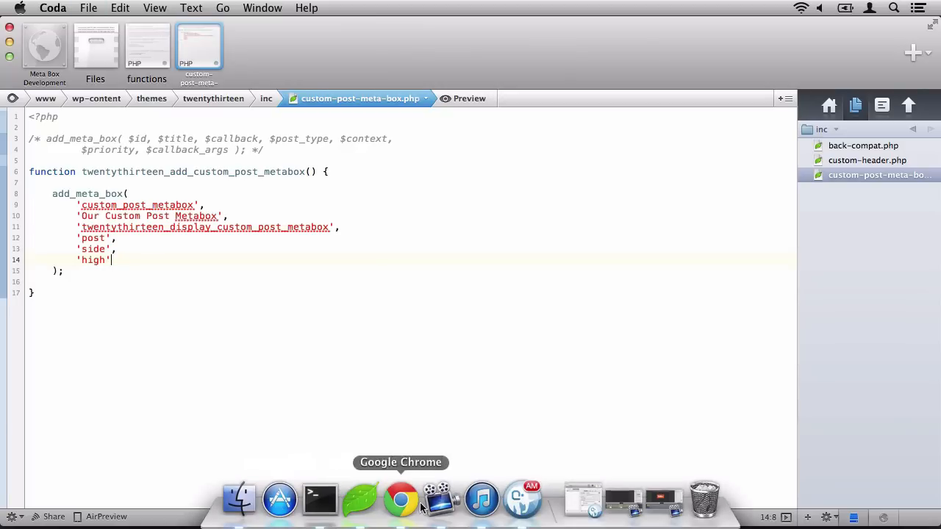
Switch to Chrome and scroll the 'Hello world!' Edit Post page down and back up
click(400, 499)
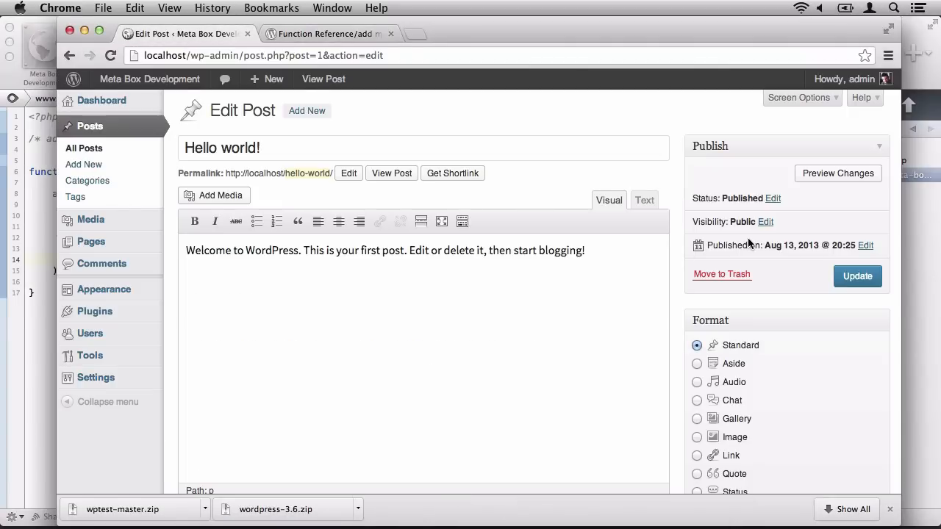
scroll(down, 3)
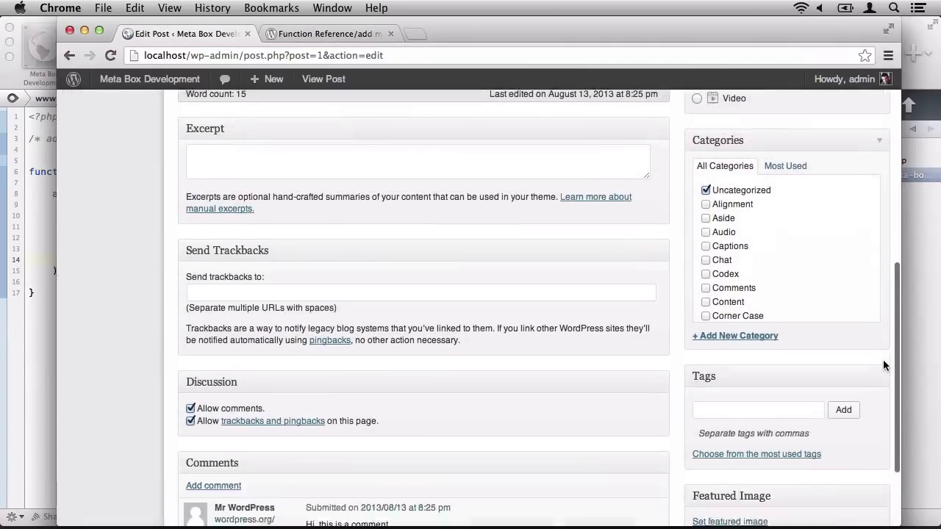
scroll(down, 3)
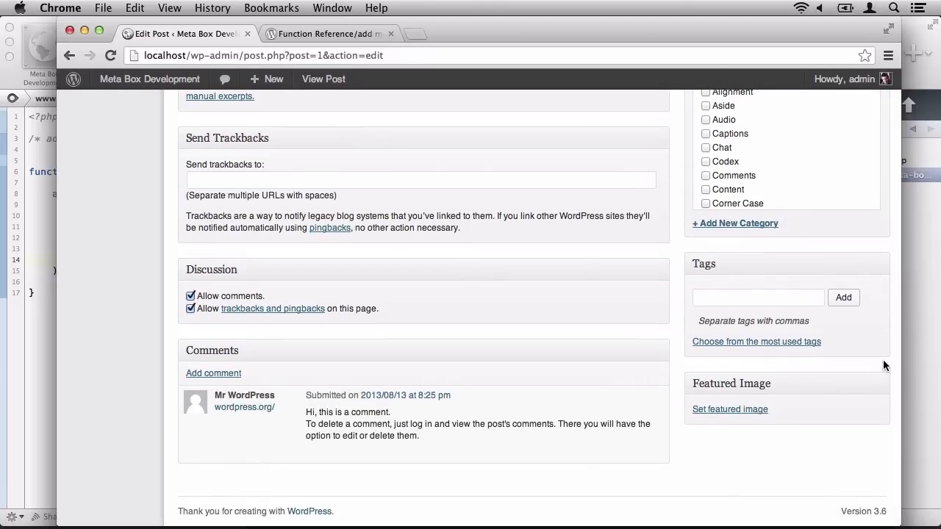
scroll(up, 3)
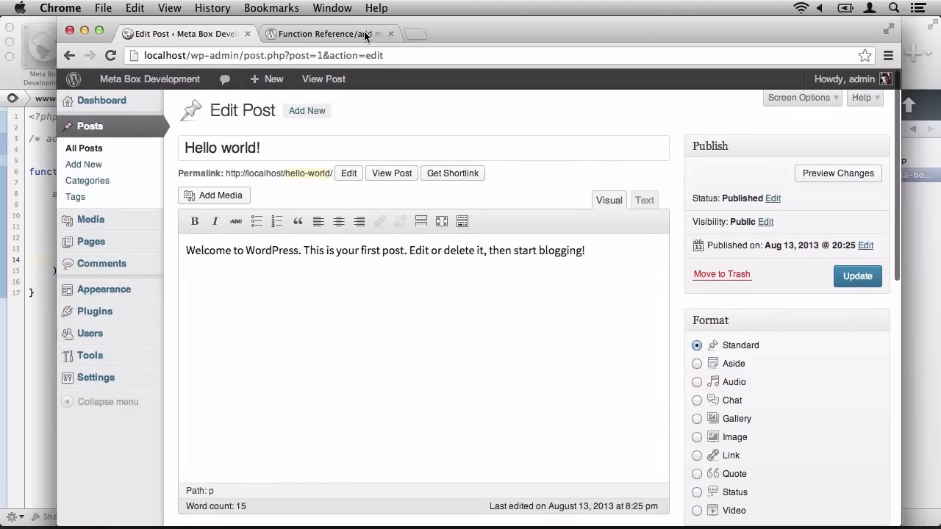
Select and copy the example add_action( 'add_meta_boxes', ... ) line on the Codex page
click(323, 34)
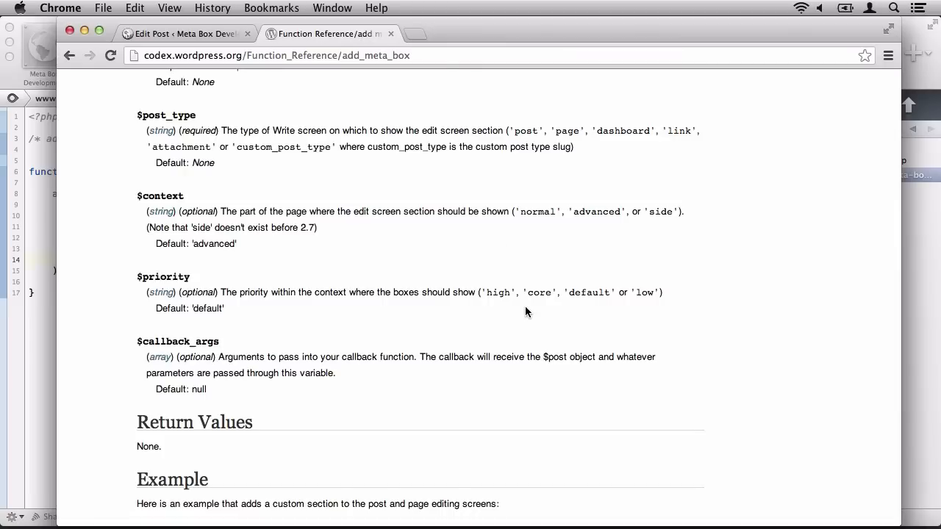
scroll(down, 3)
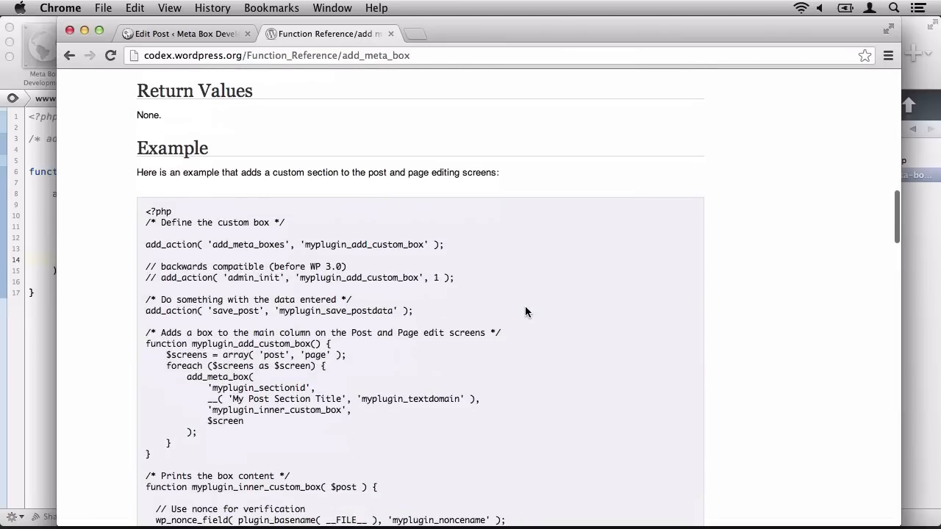
mouse_move(493, 289)
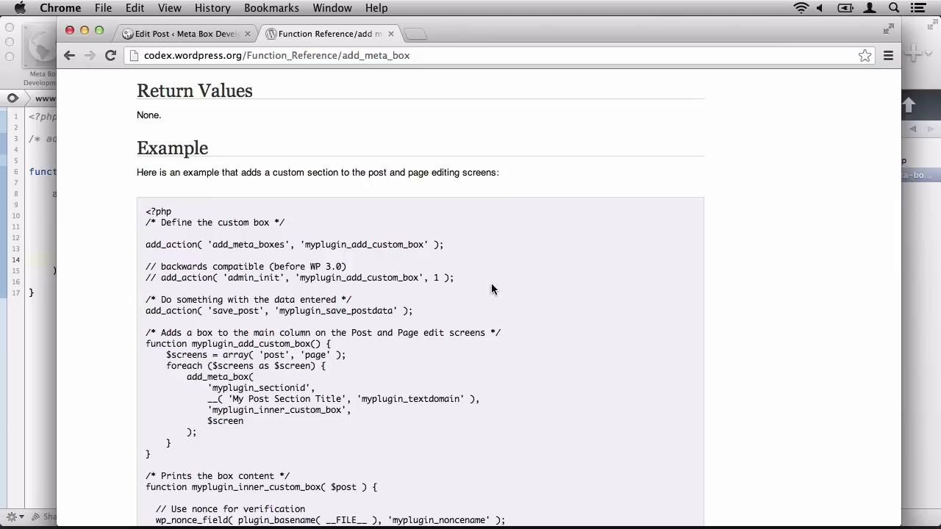
triple_click(294, 245)
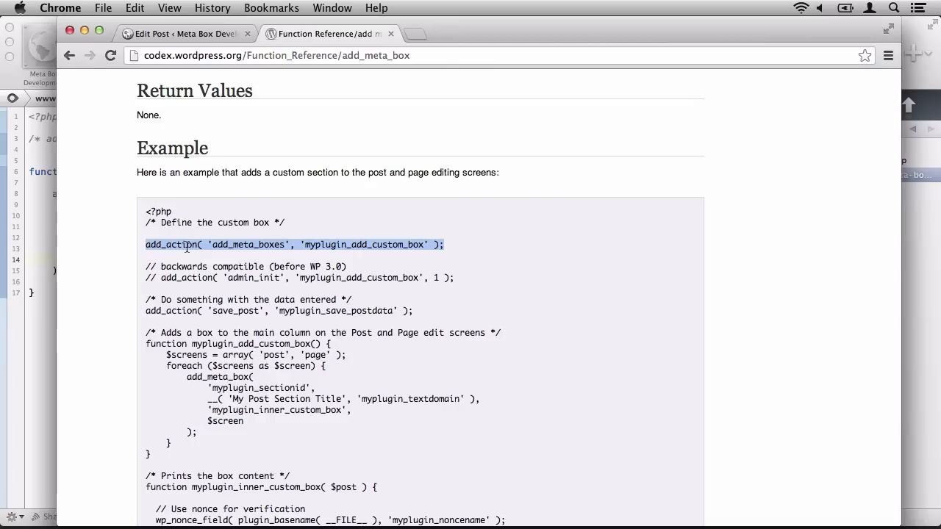
right_click(184, 245)
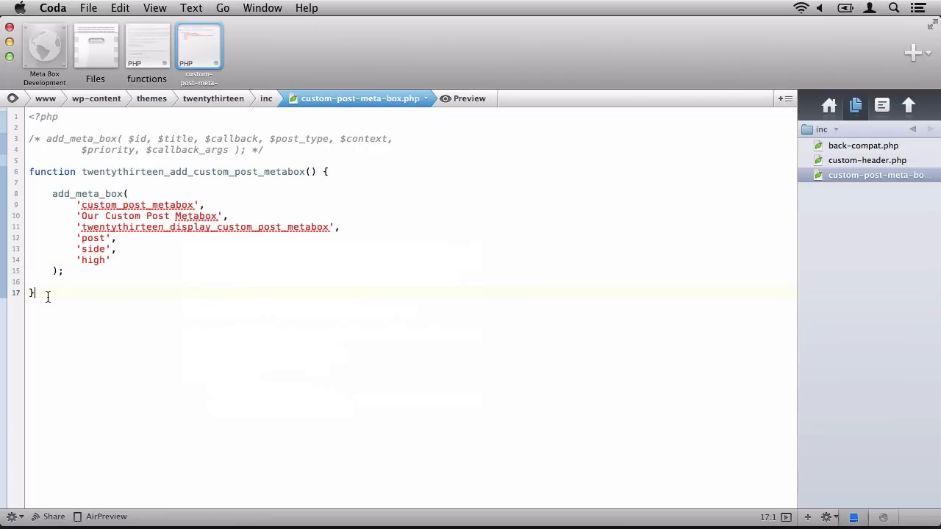
Paste the add_action line, replacing myplugin_add_custom_box with twentythirteen_add_custom_post_metabox
text(add_action( 'add_meta_boxes', 'myplugin_add_custom_box' );)
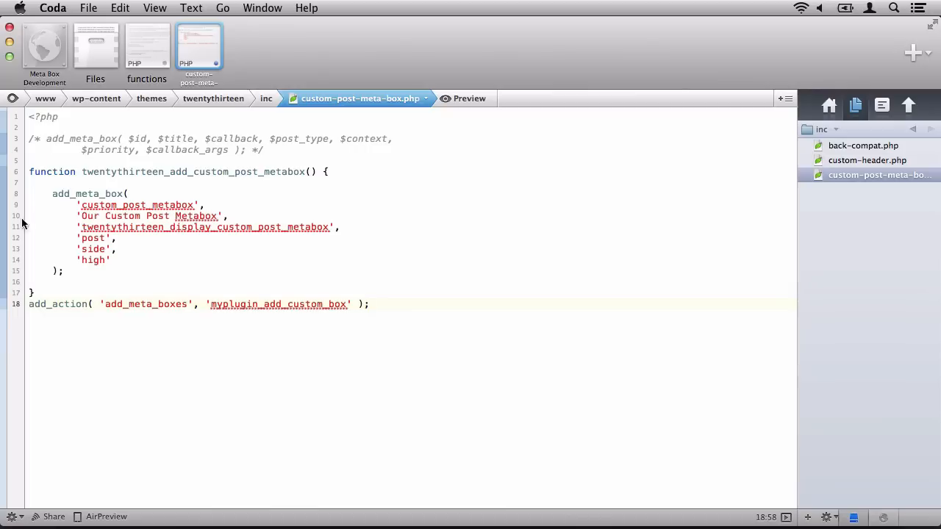
click(279, 304)
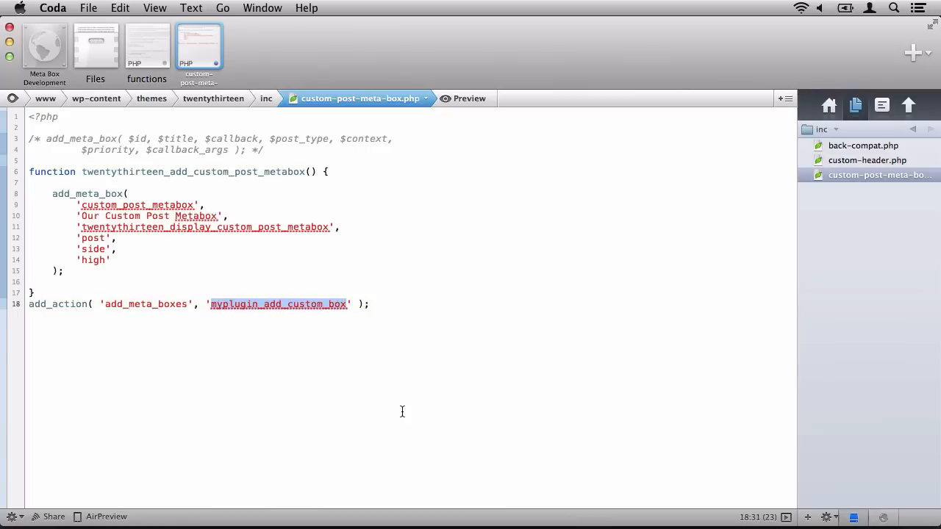
text(twentythirteen_add_custom_post_metabox)
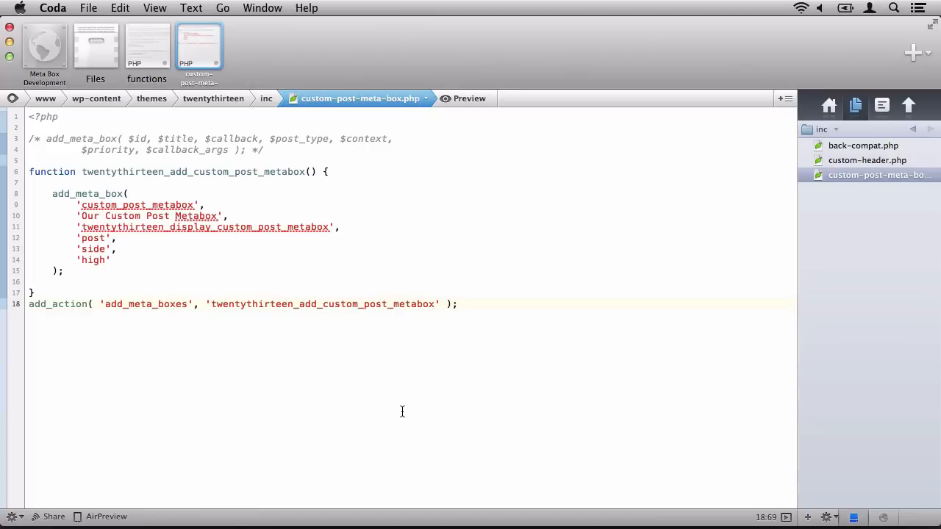
click(435, 303)
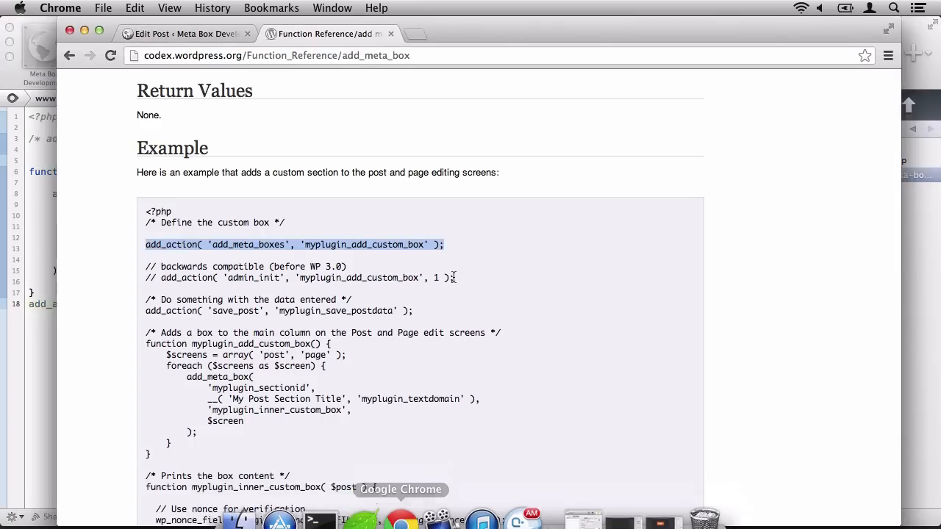
Reload the Edit Post screen to reveal Our Custom Post Metabox with its invalid-callback warning
click(183, 34)
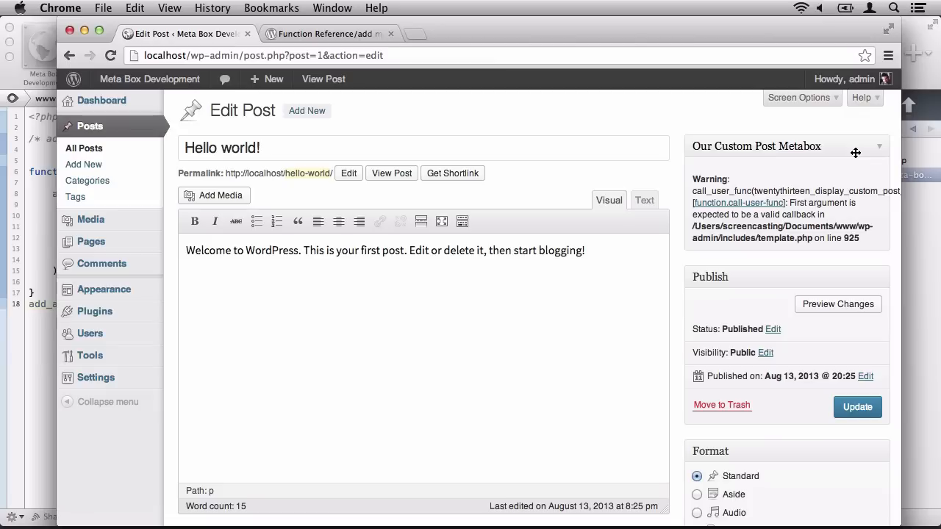
mouse_move(815, 209)
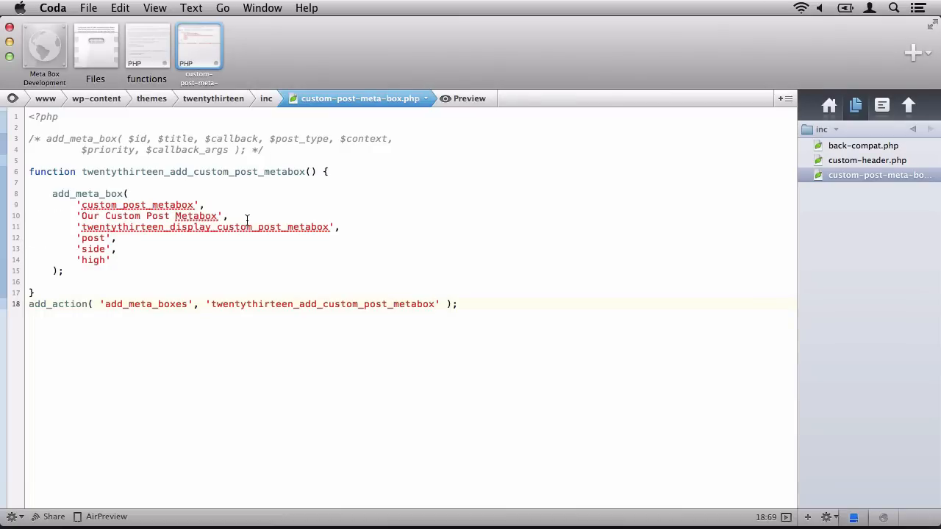
Define an empty twentythirteen_display_custom_post_metabox() callback below the add_action hook
click(209, 226)
text(function twentythirteen_display_custom_post_metabox() {)
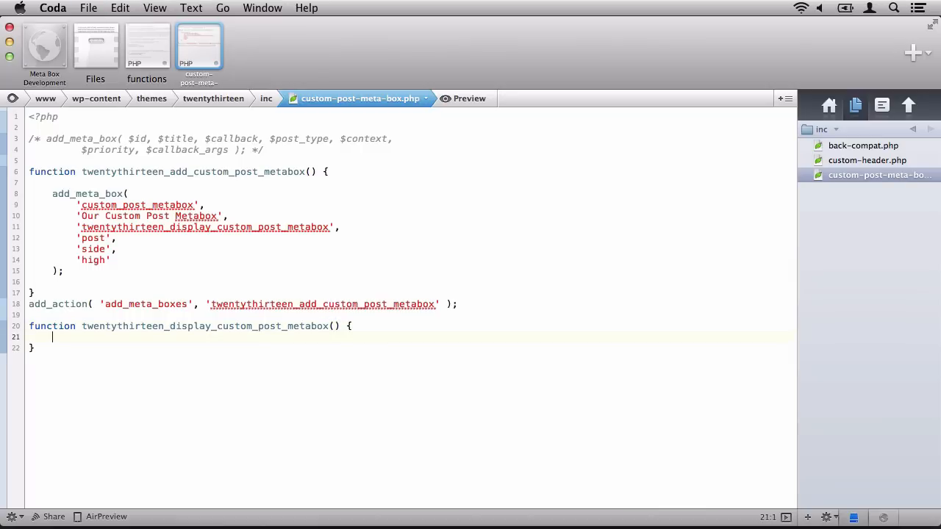
mouse_move(400, 500)
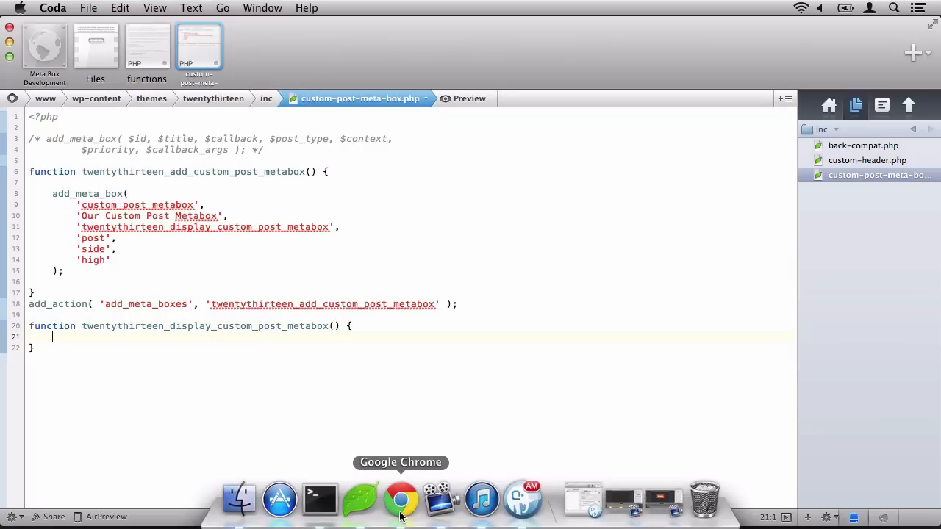
click(401, 500)
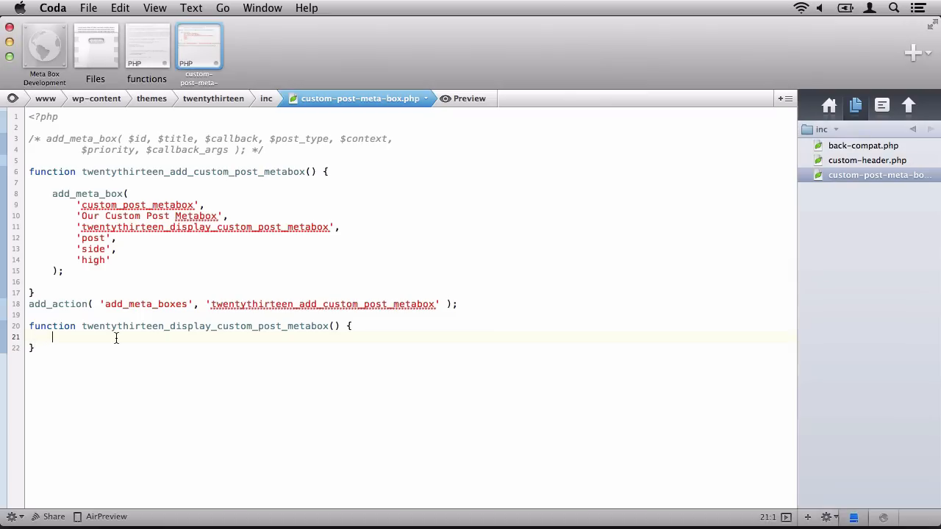
Build $html from '<strong>Welcome!</strong>', '<br />' and the demonstration-purposes sentence, then echo it
text(html)
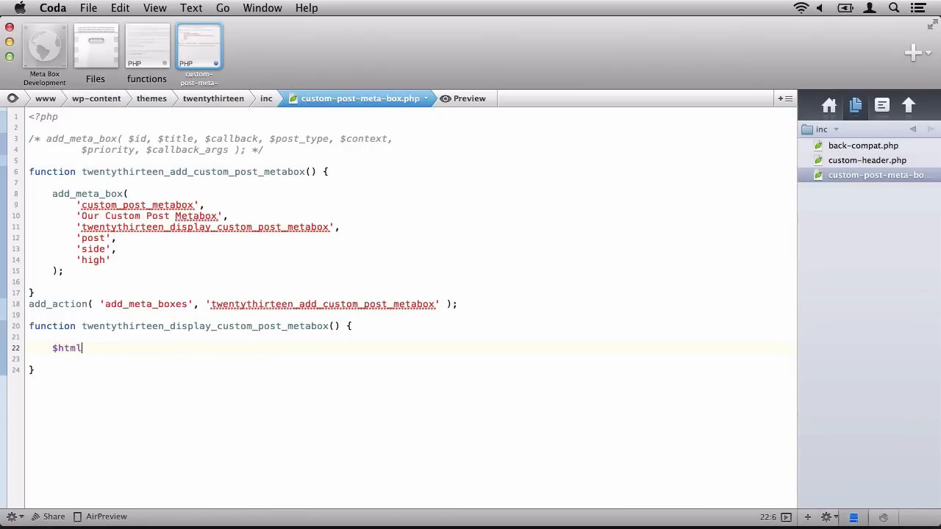
text(= '<strong)
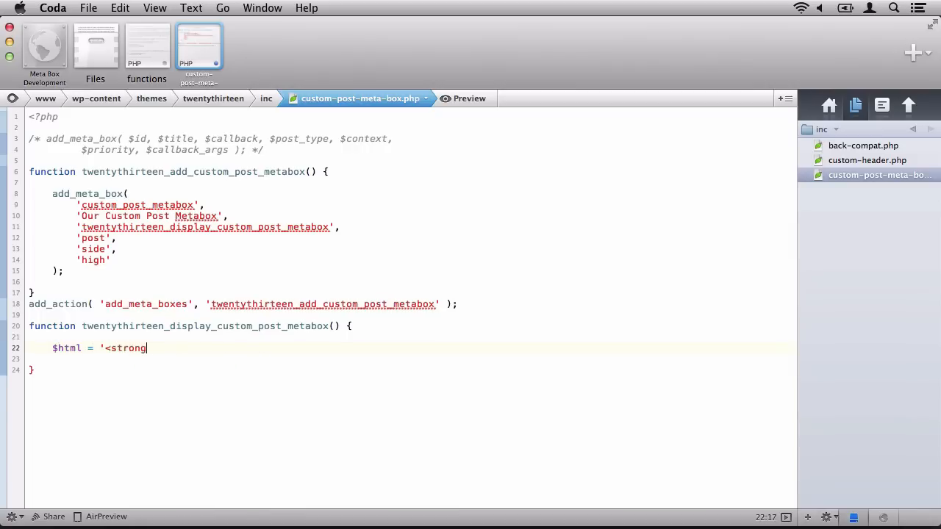
text(>Welcome)
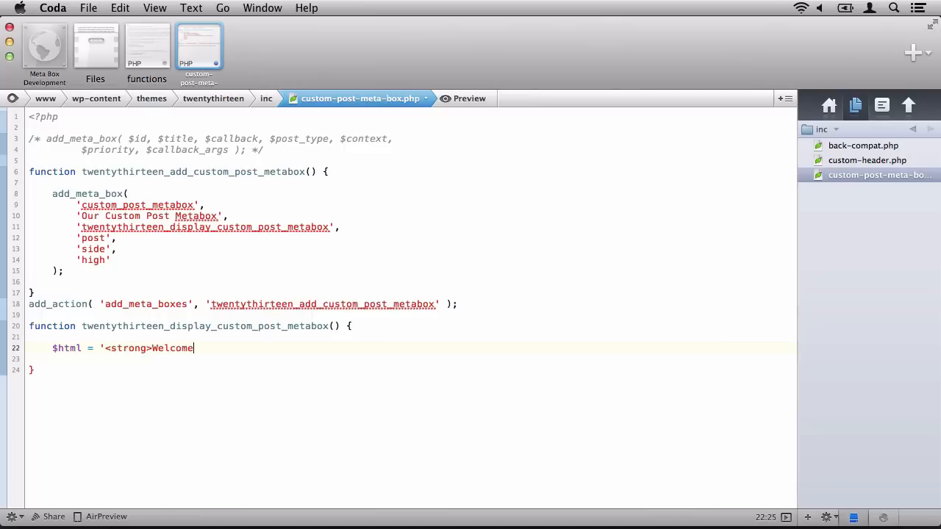
text(!</strong>';)
click(411, 359)
text($html .=)
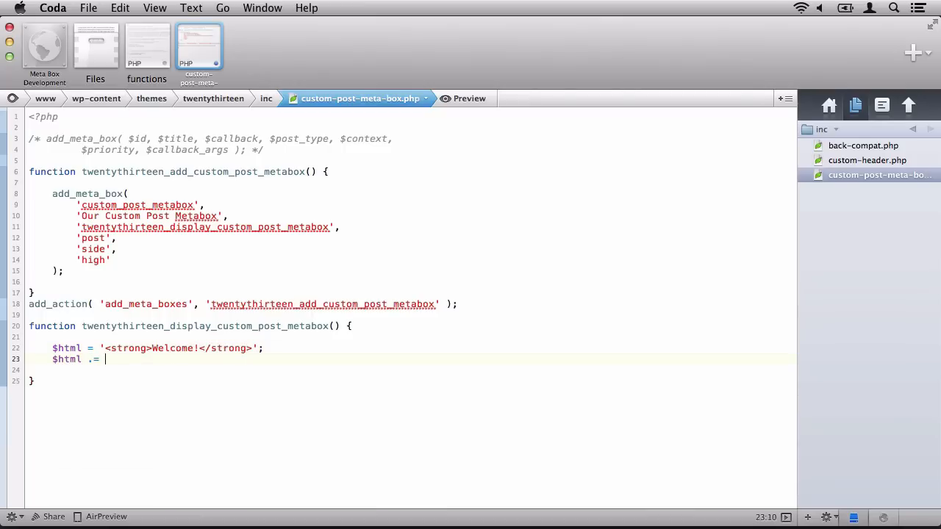
text('<br />)
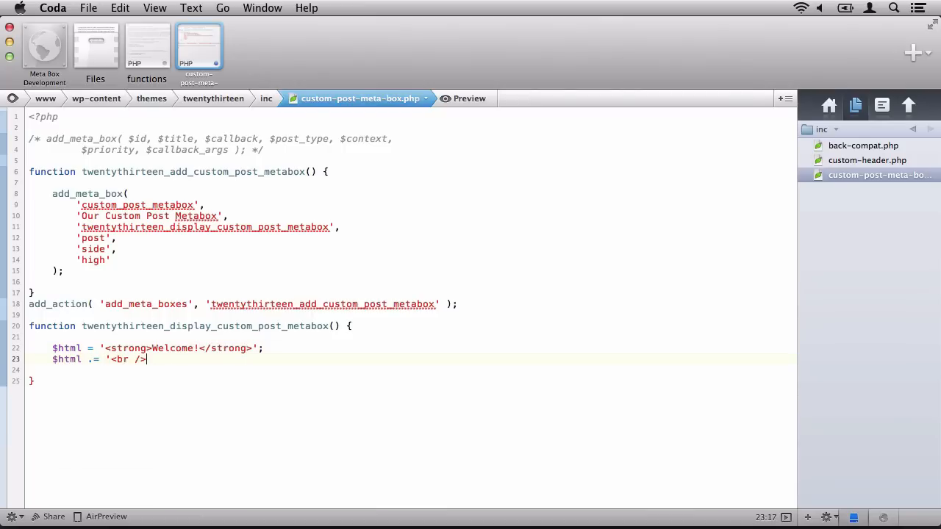
text(';)
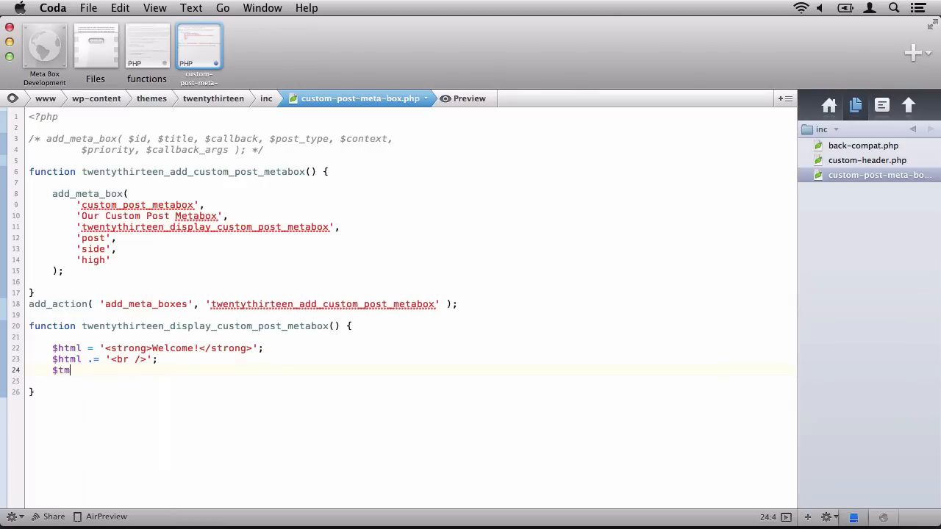
text(html .=)
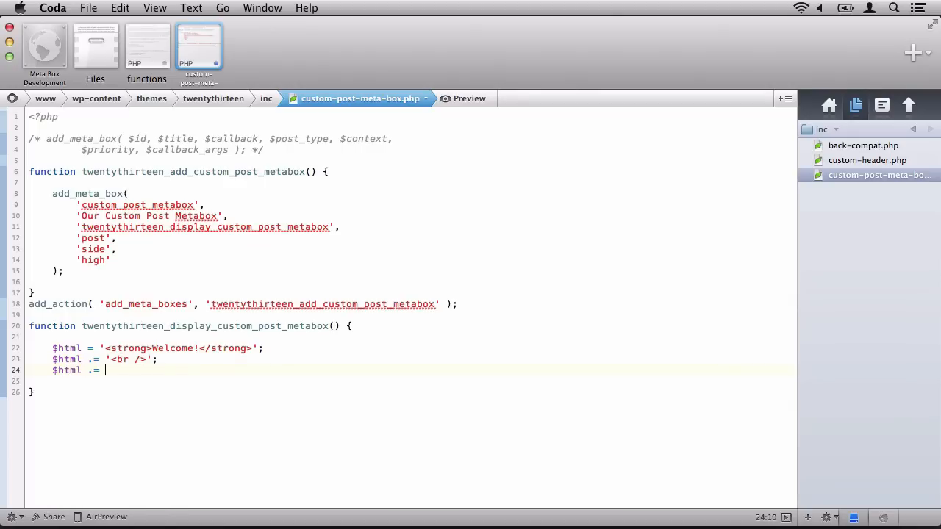
text('This is our)
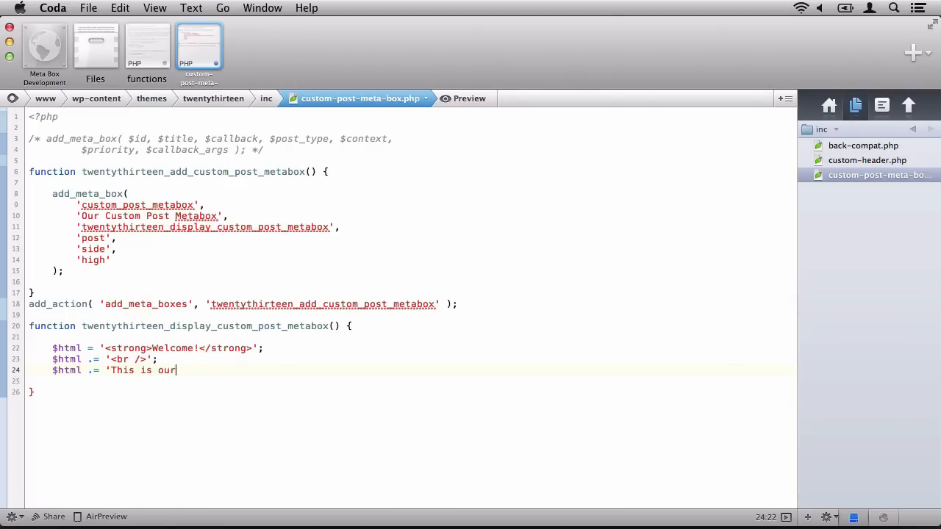
text(custom post meta box. And it will be)
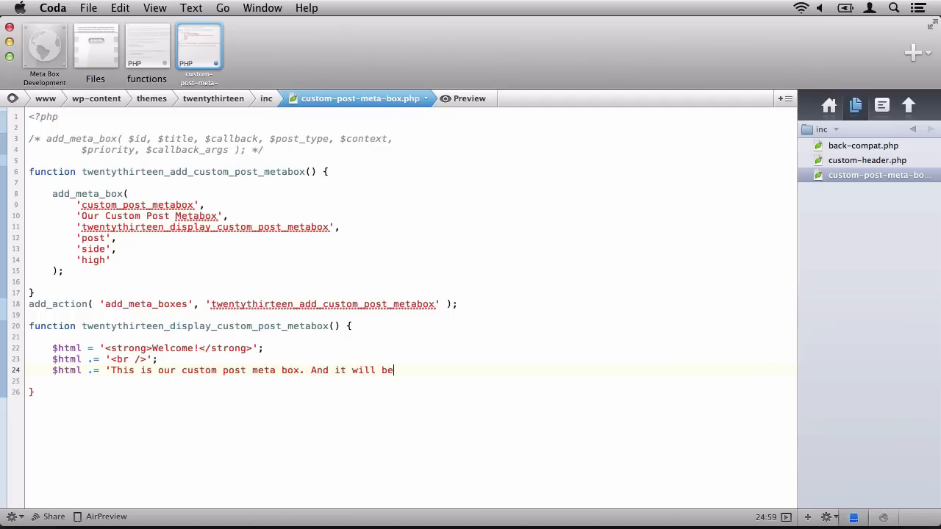
text(used for demonstratio)
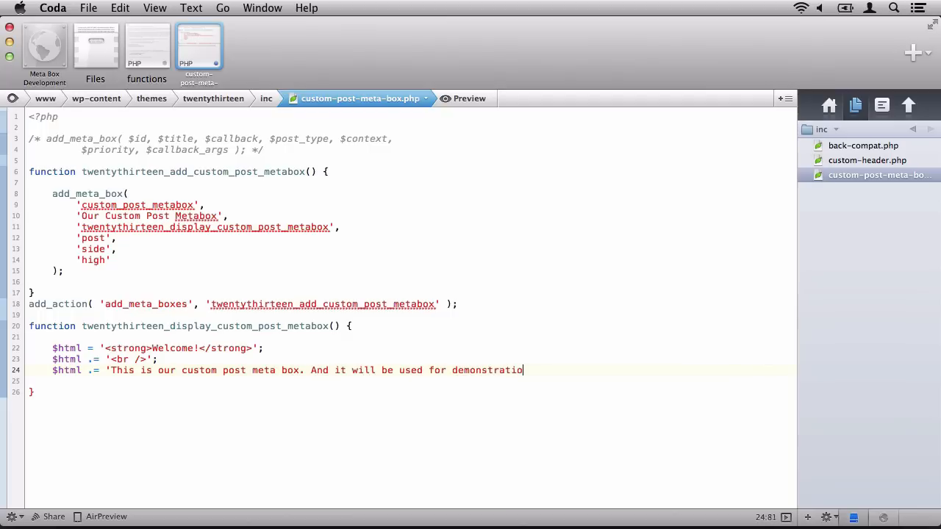
text(purposes only.';)
text(echo $html)
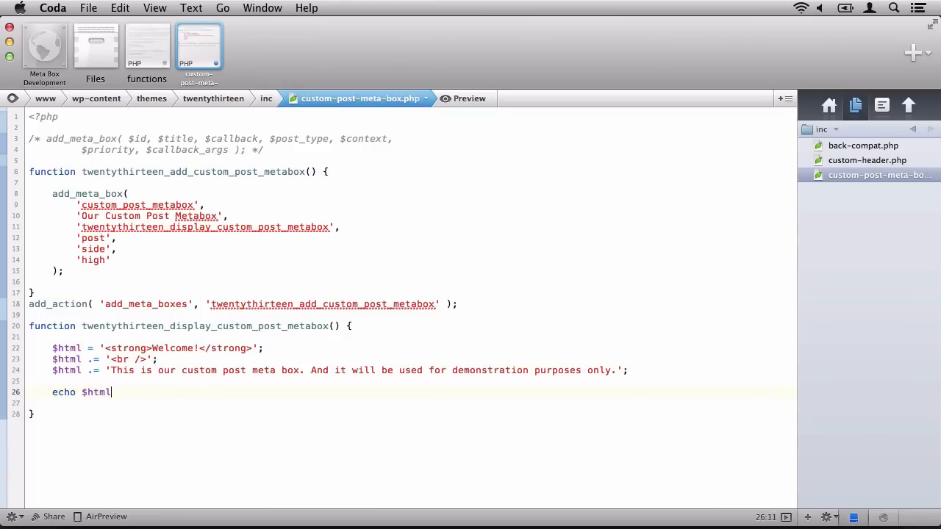
text(;)
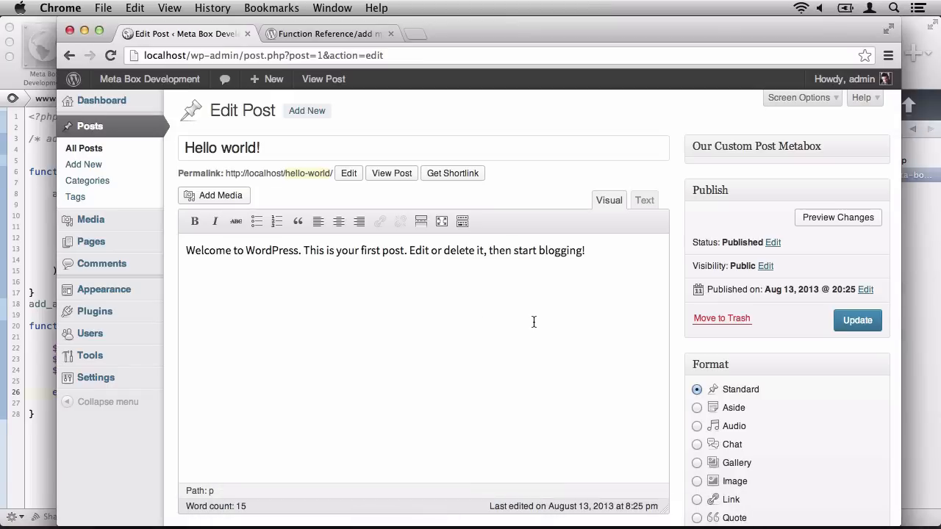
Reload the Hello world! editor so the meta box shows the bold Welcome! message
click(857, 320)
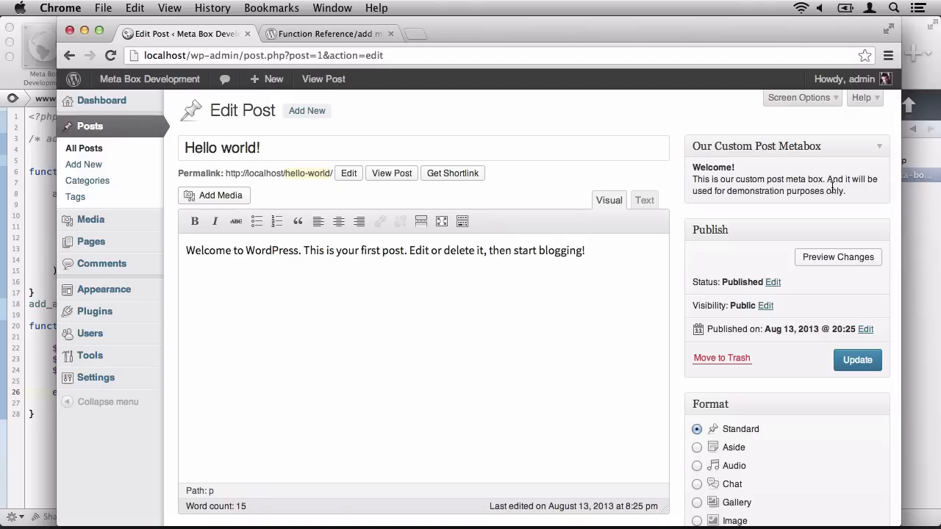
mouse_move(855, 194)
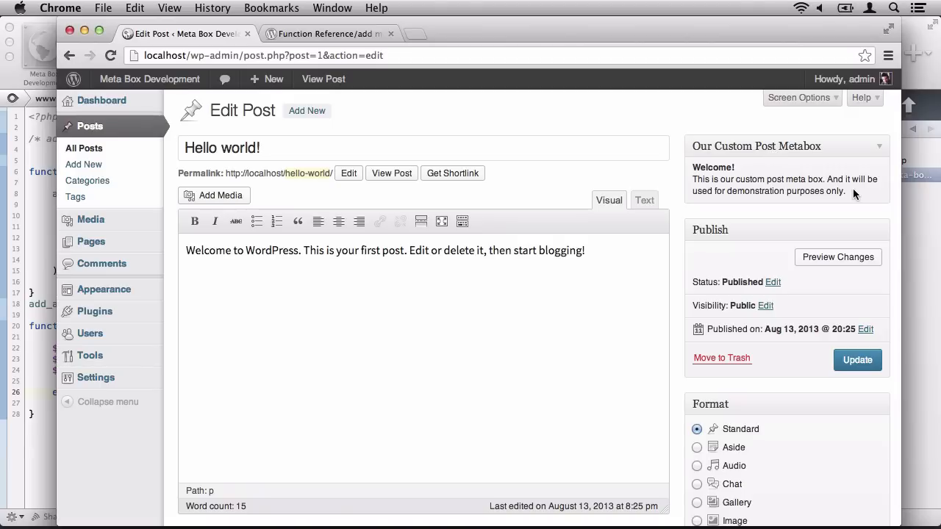
mouse_move(794, 191)
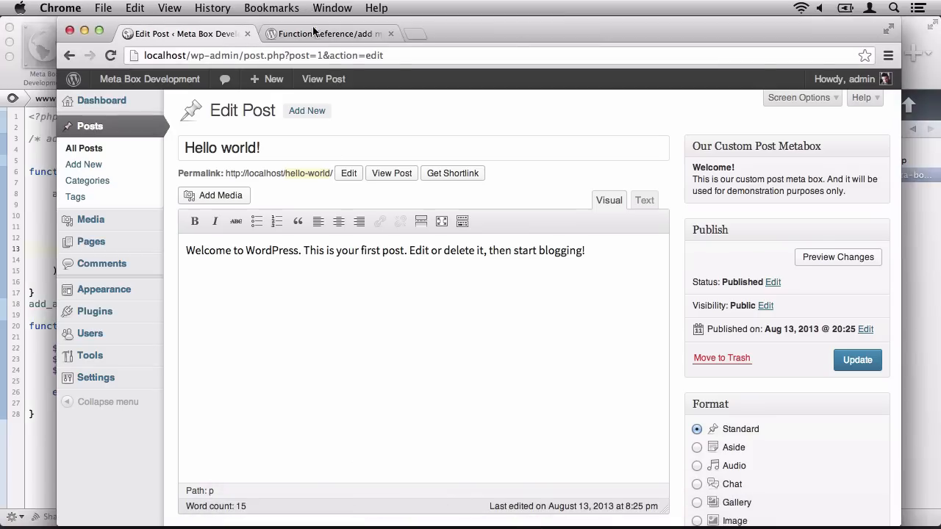
Scroll the add_meta_box Codex reference to the $context and $priority parameter descriptions
click(323, 34)
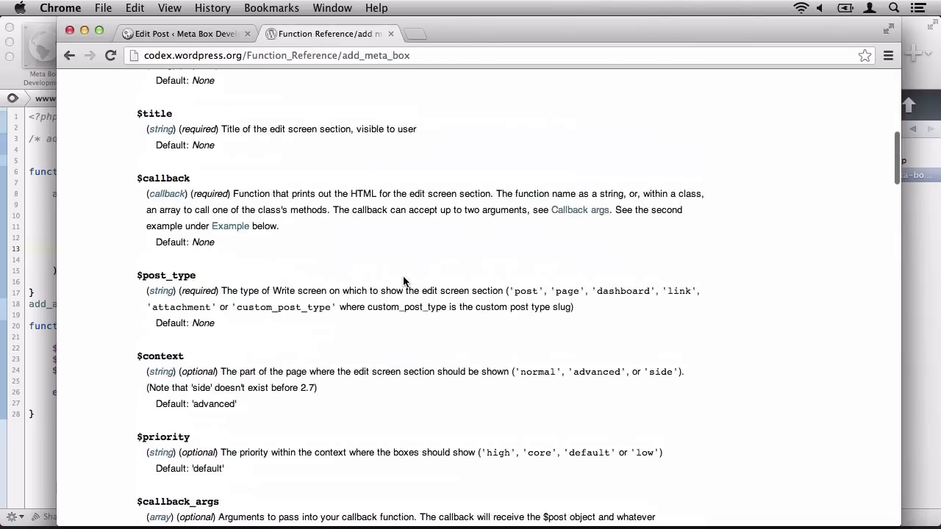
scroll(down, 3)
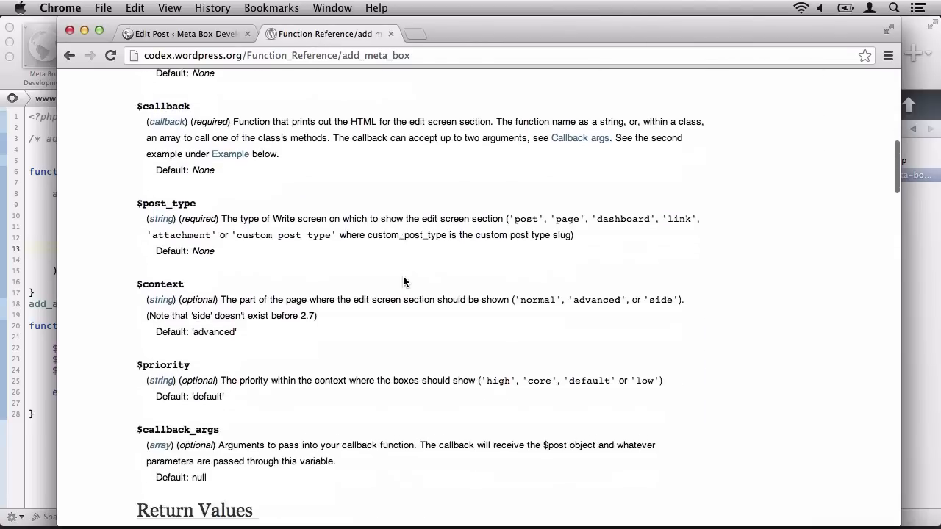
scroll(down, 3)
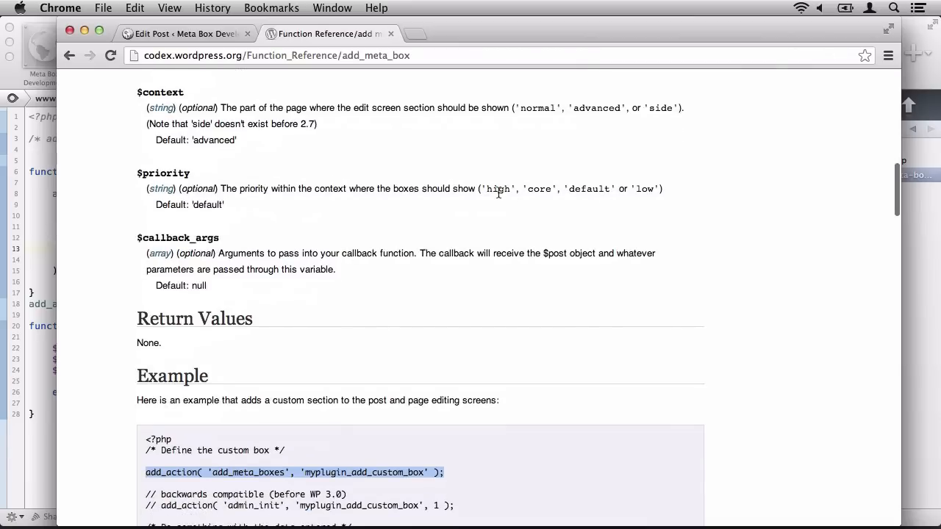
mouse_move(654, 206)
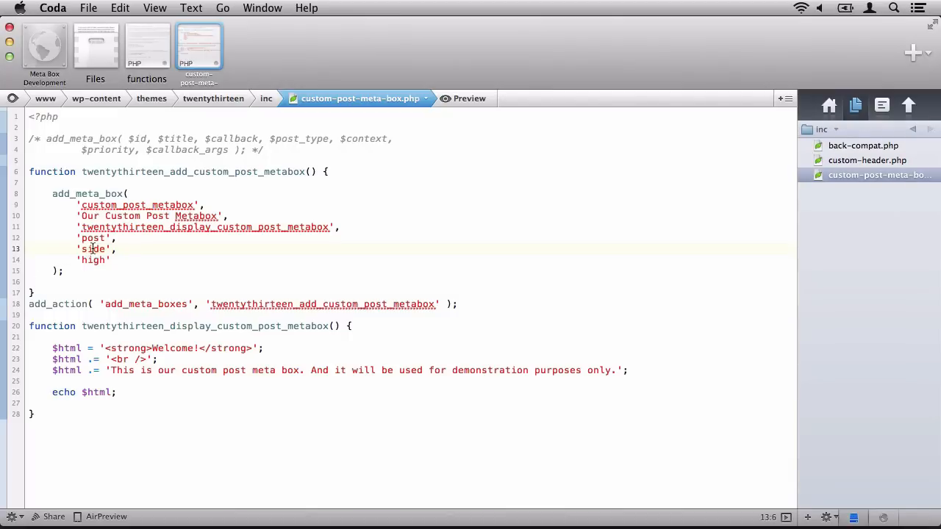
Pass 'low' as the add_meta_box priority after 'side' and check the post editor
text(core')
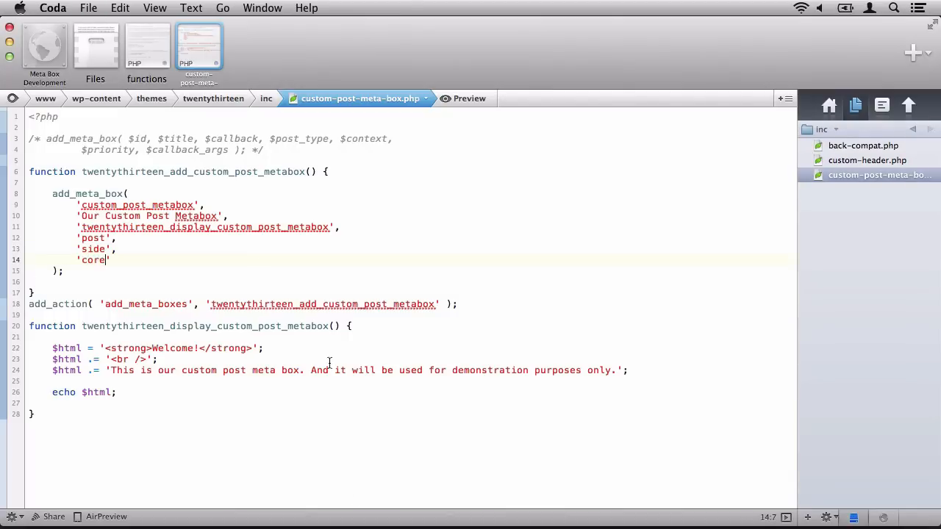
mouse_move(400, 500)
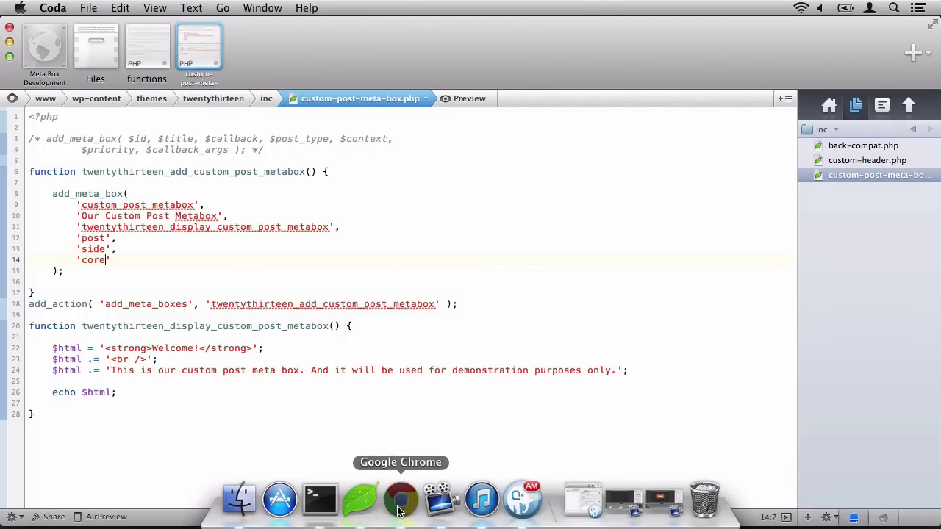
click(400, 500)
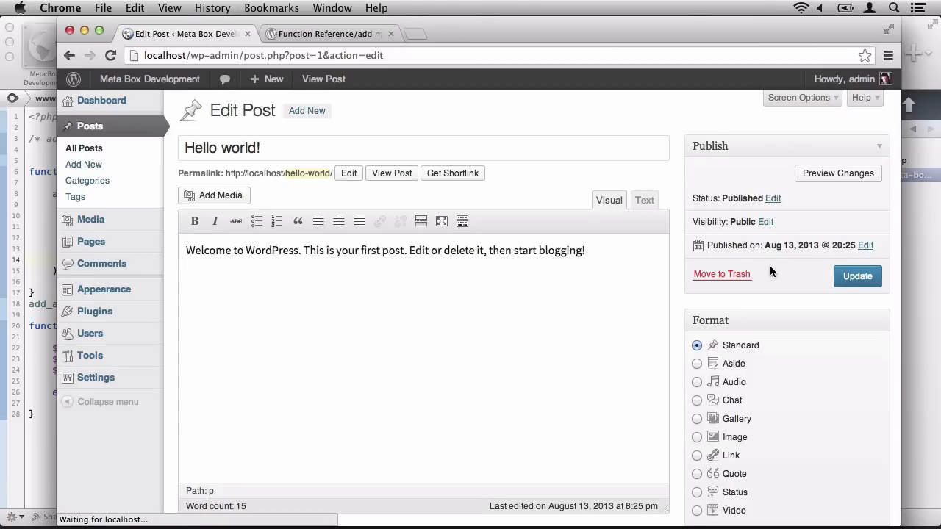
scroll(down, 3)
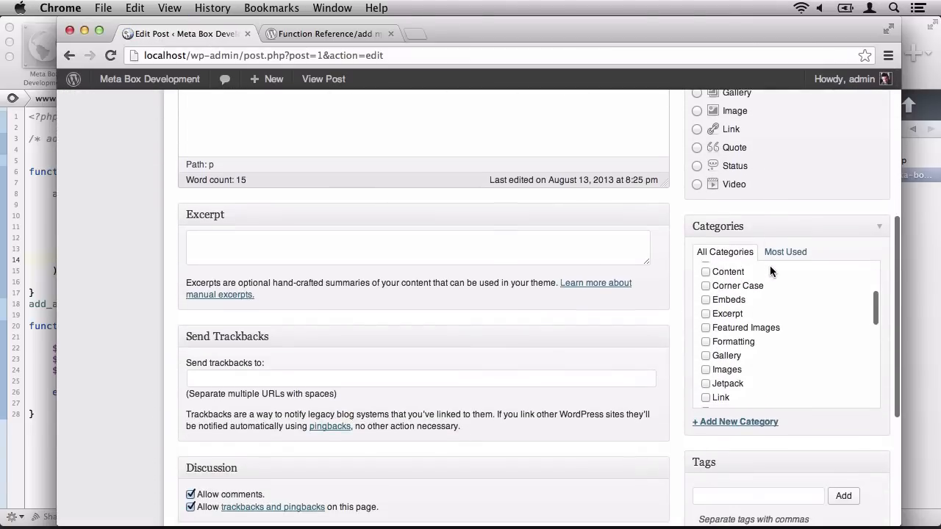
scroll(down, 3)
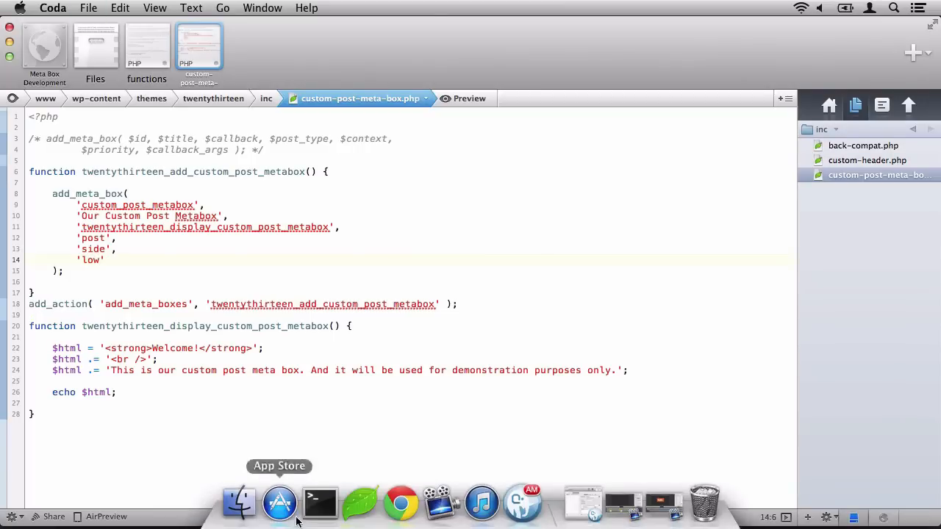
click(400, 503)
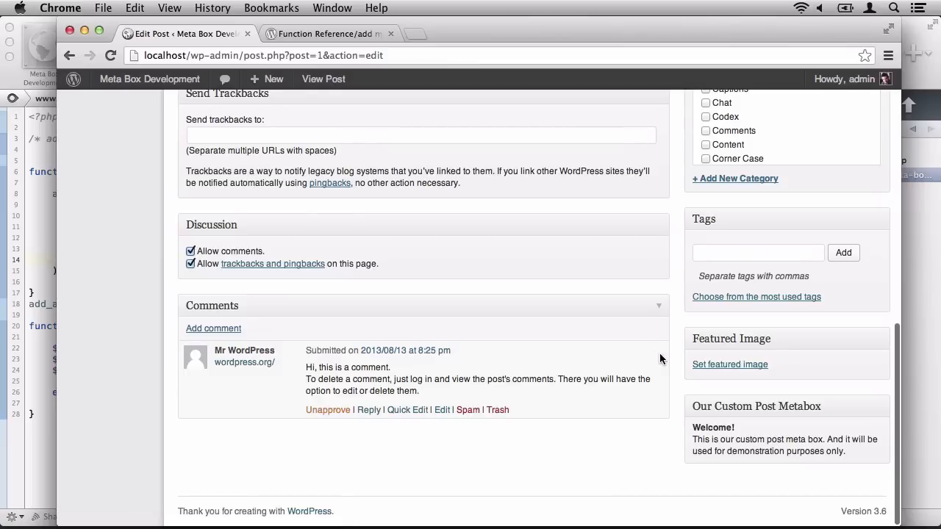
mouse_move(681, 362)
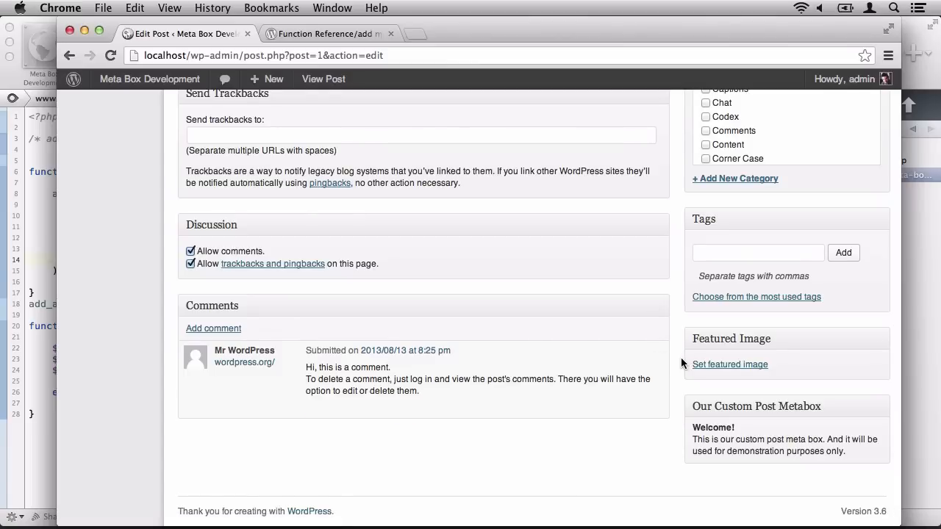
click(327, 33)
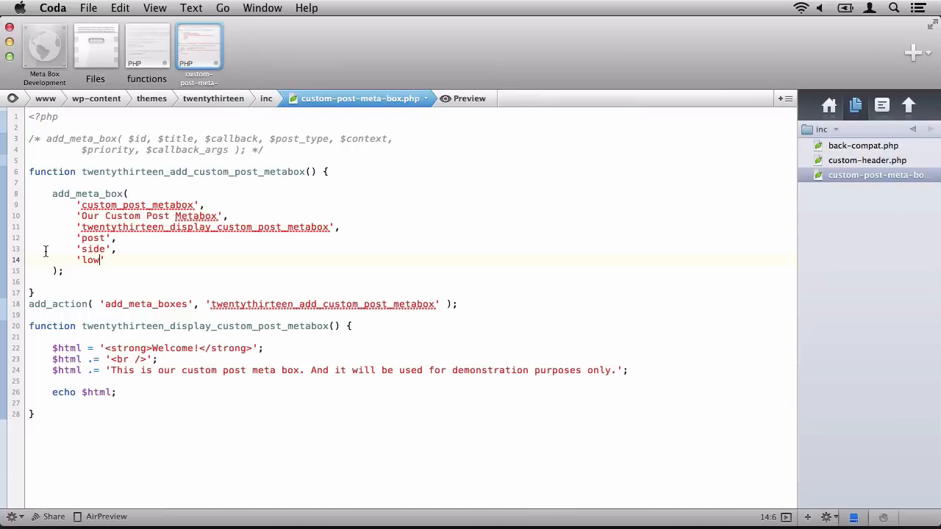
Switch the meta box context to 'normal' and confirm it appears below Comments
text(normal',)
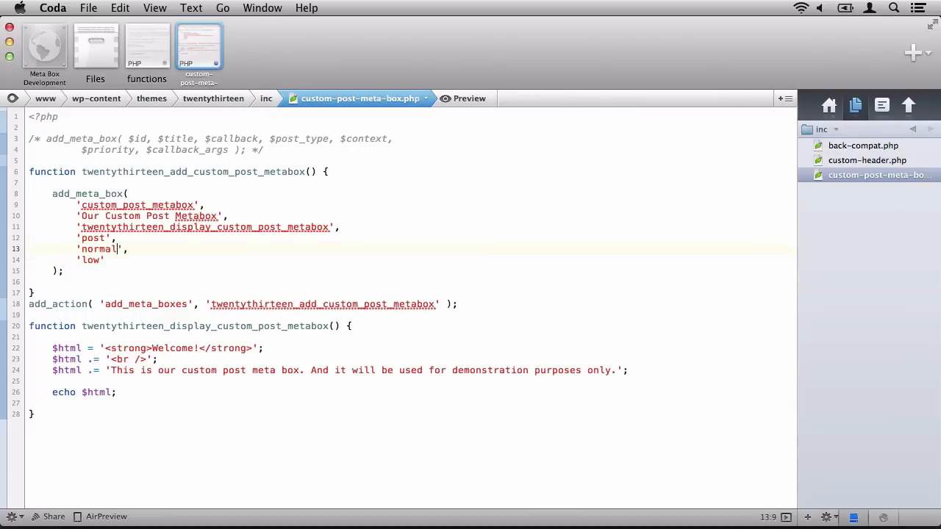
click(400, 500)
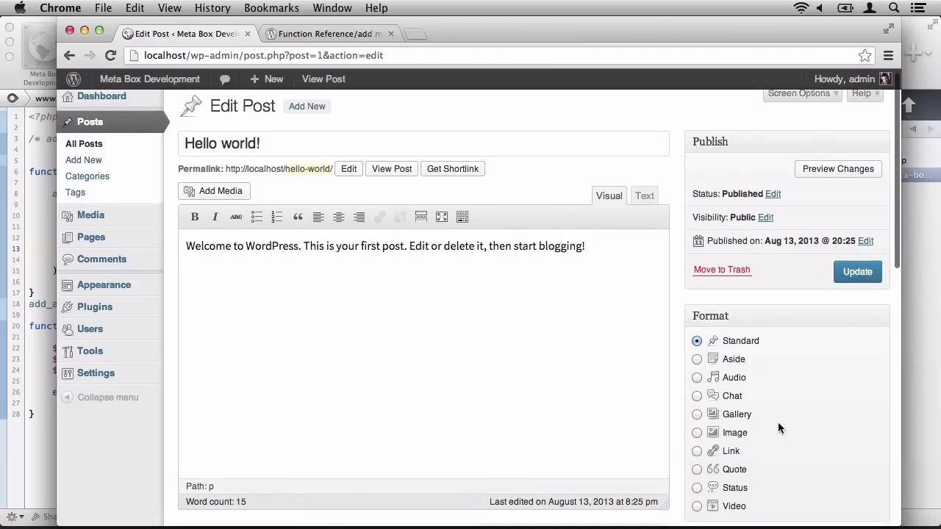
scroll(down, 3)
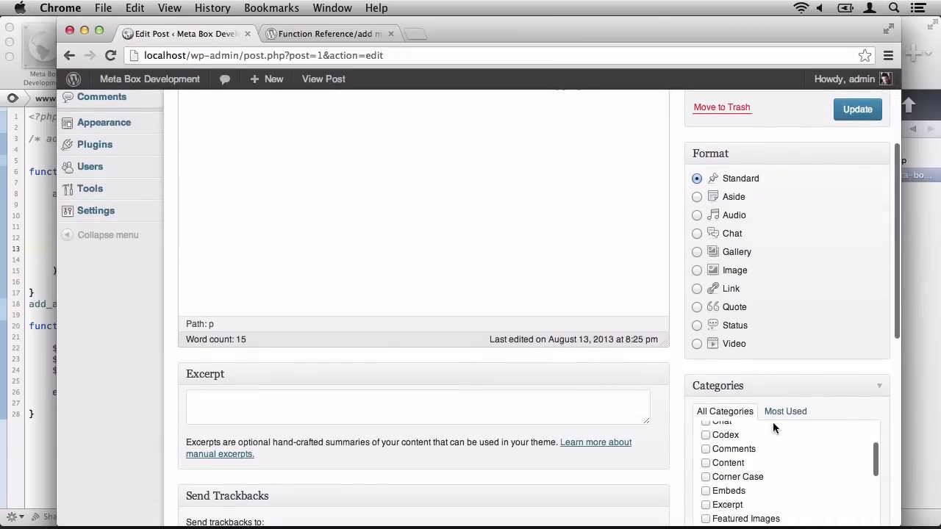
scroll(down, 3)
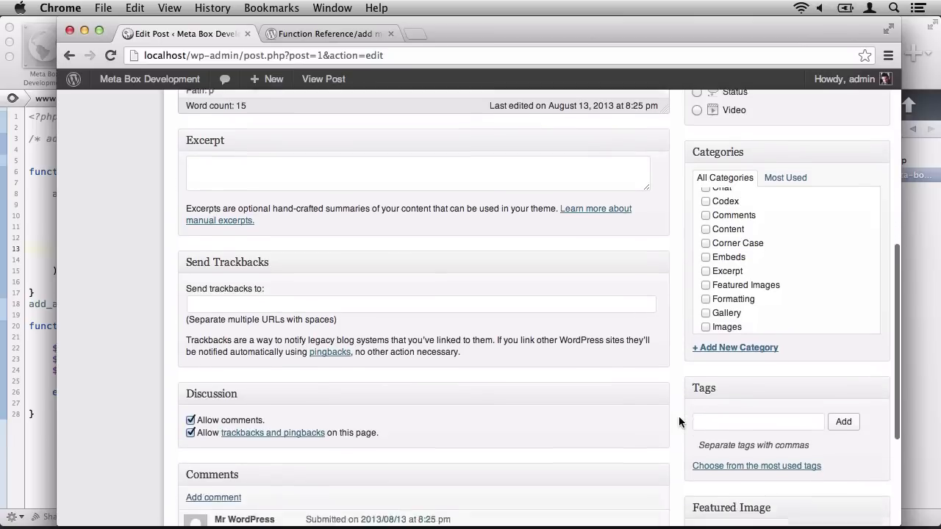
scroll(down, 3)
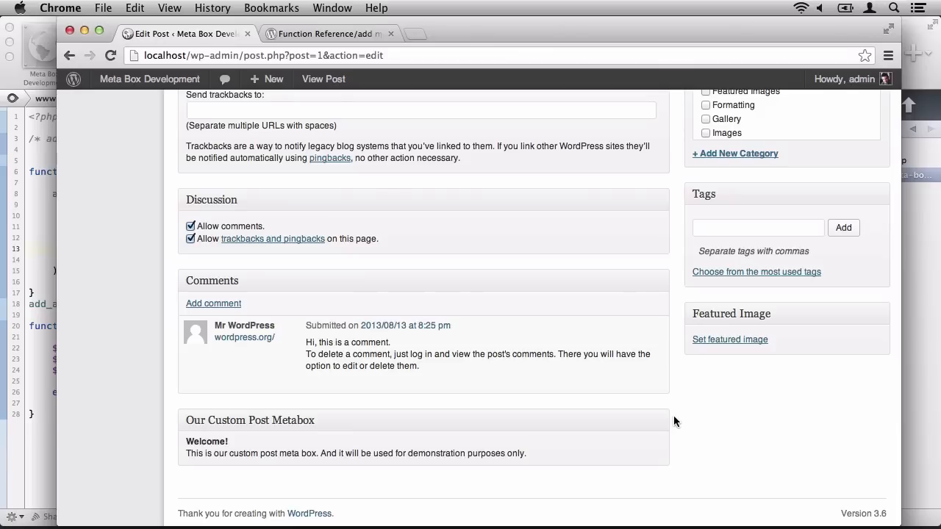
mouse_move(345, 360)
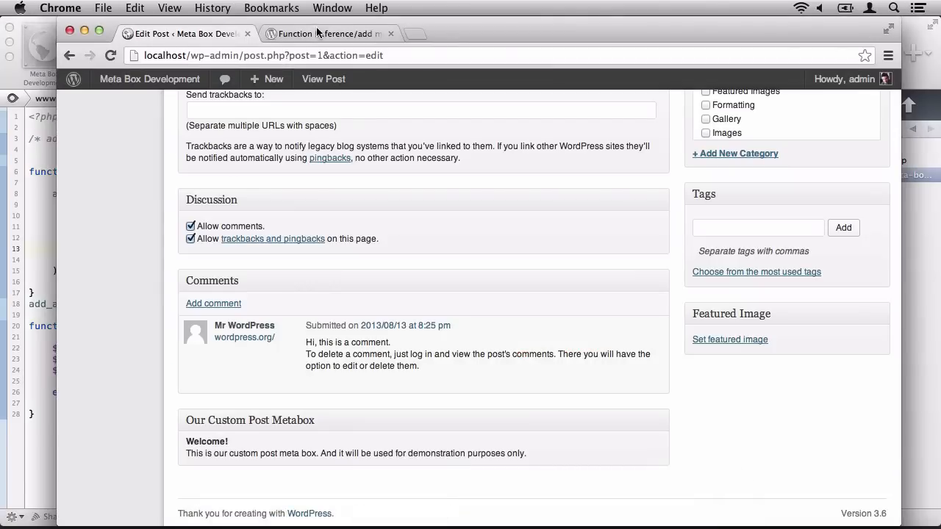
click(327, 33)
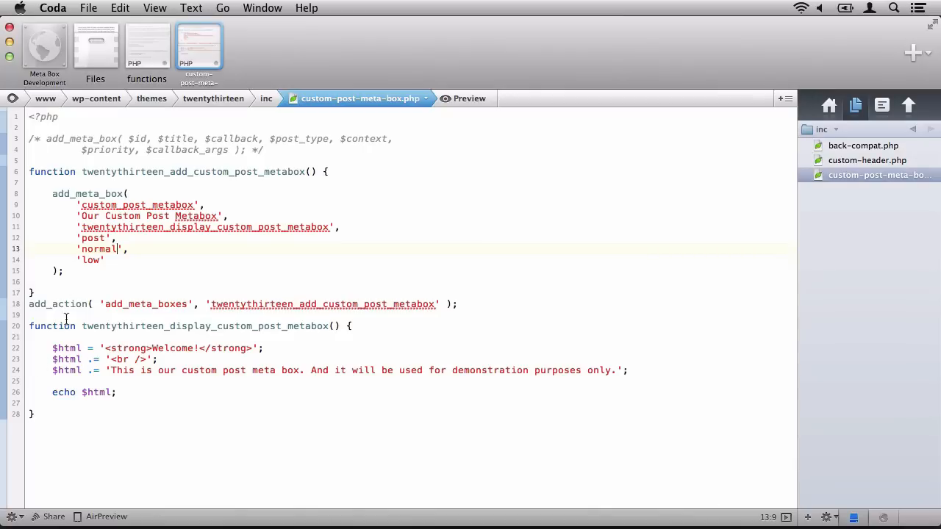
Change the meta box context to 'advanced' and verify its placement in the reloaded post editor
text(adva',)
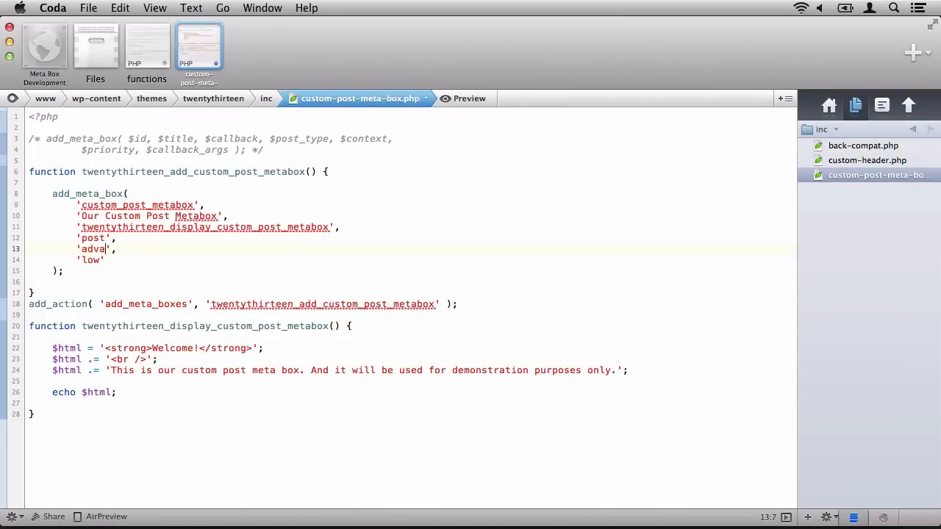
text(nced)
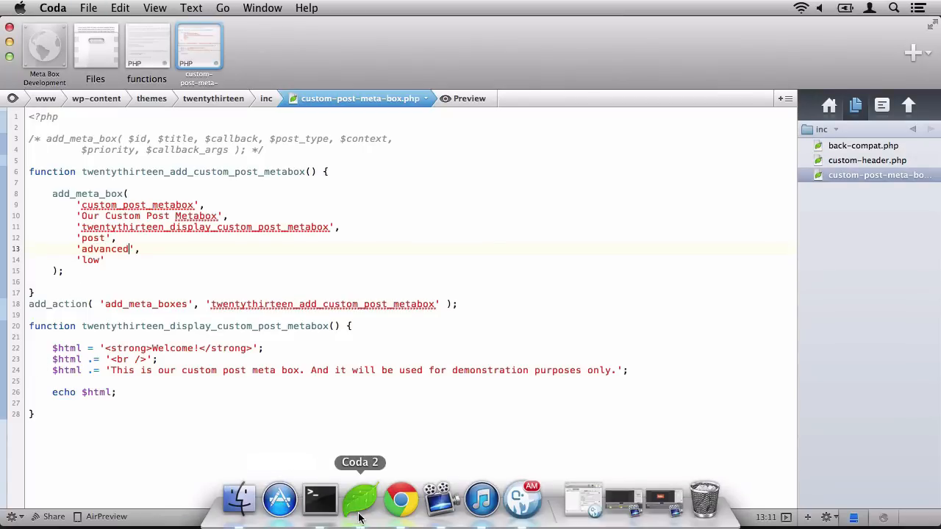
click(400, 499)
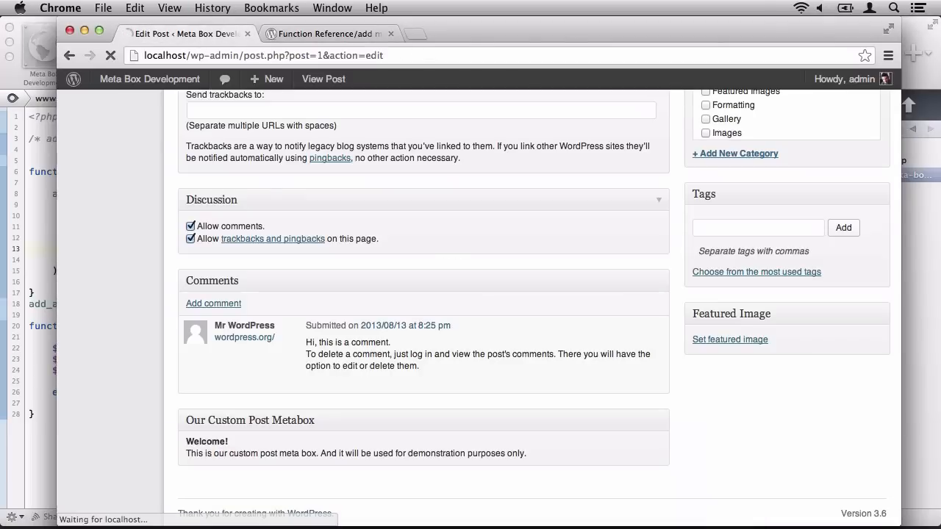
scroll(up, 3)
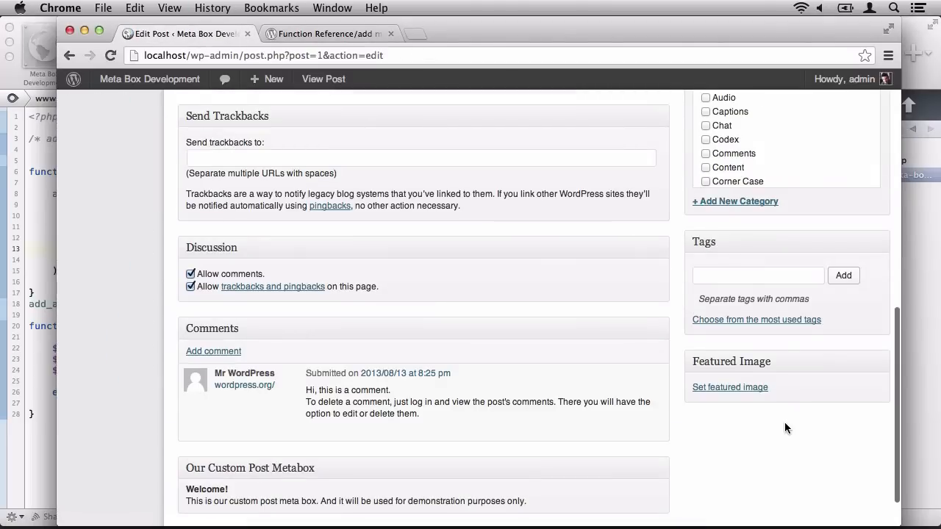
scroll(down, 3)
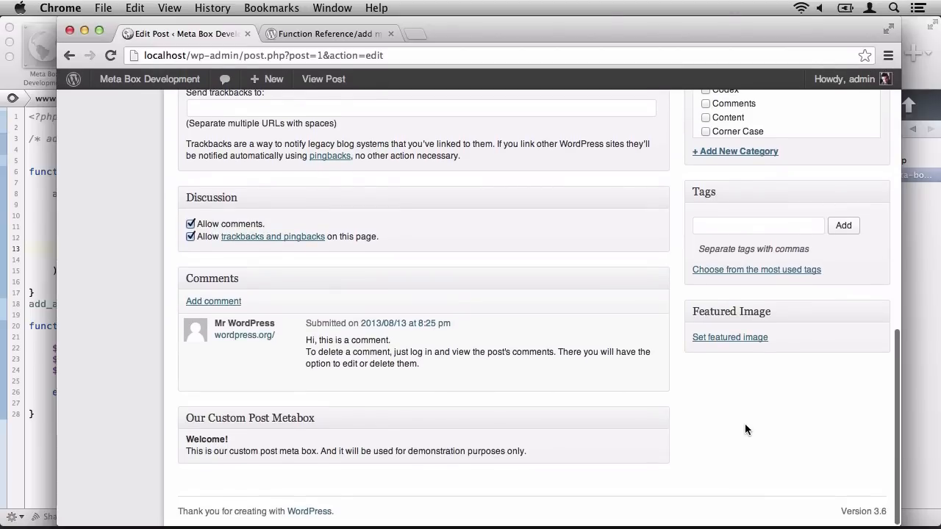
scroll(up, 3)
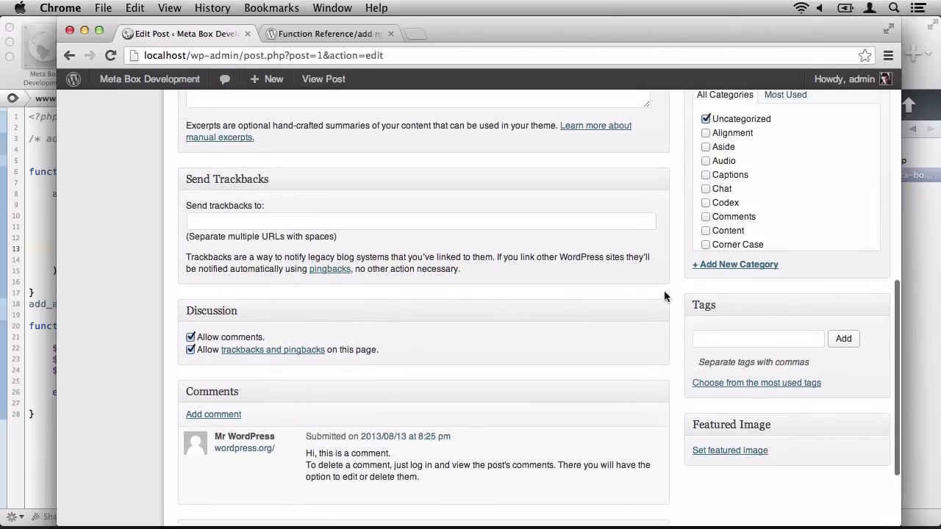
scroll(up, 3)
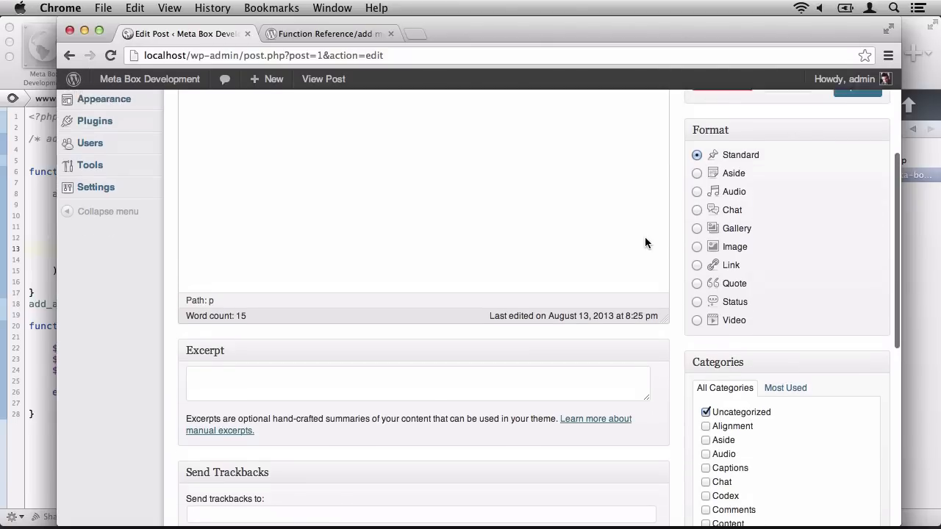
scroll(up, 3)
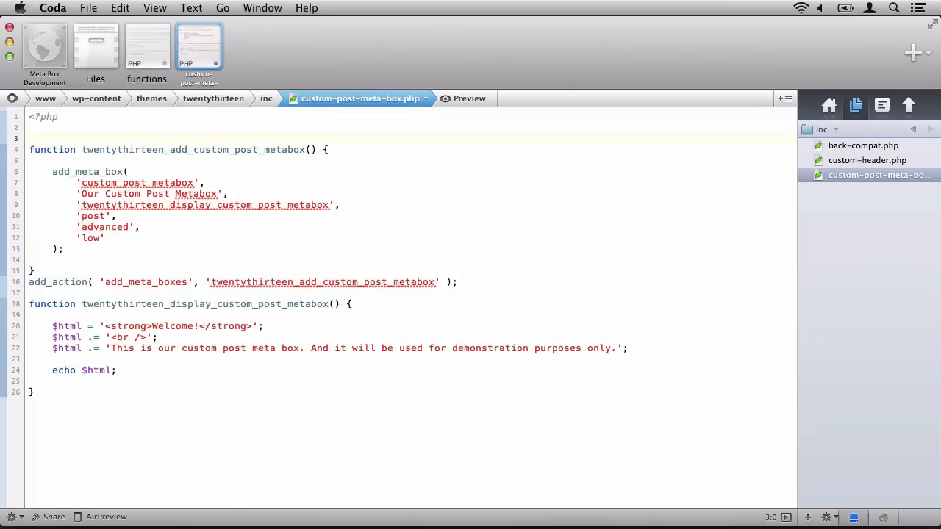
Delete the extra blank line after the opening <?php tag
key(Backspace)
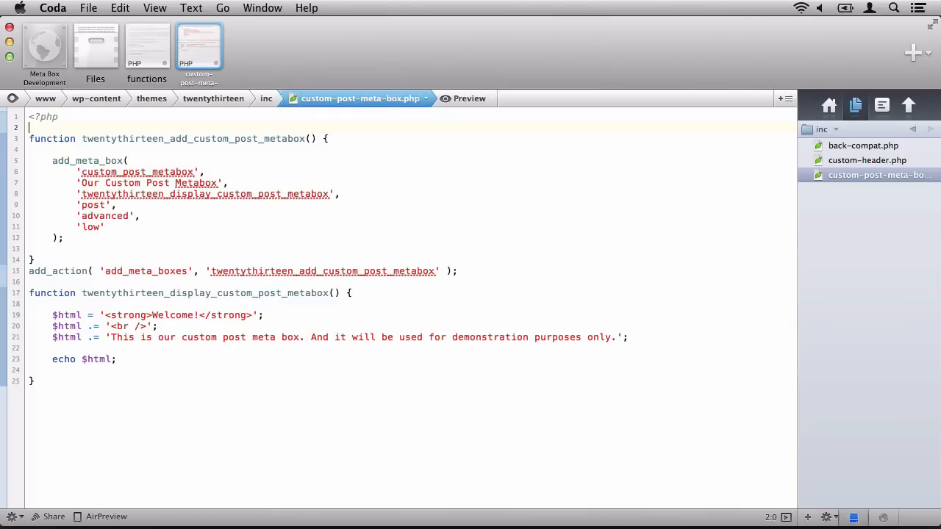
mouse_move(401, 500)
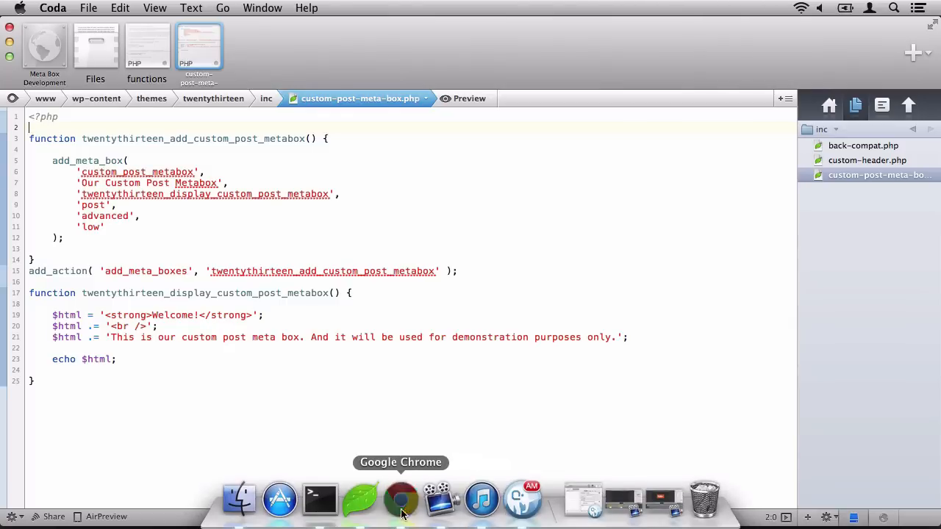
Open the About page's editor from All Pages in WordPress
click(401, 499)
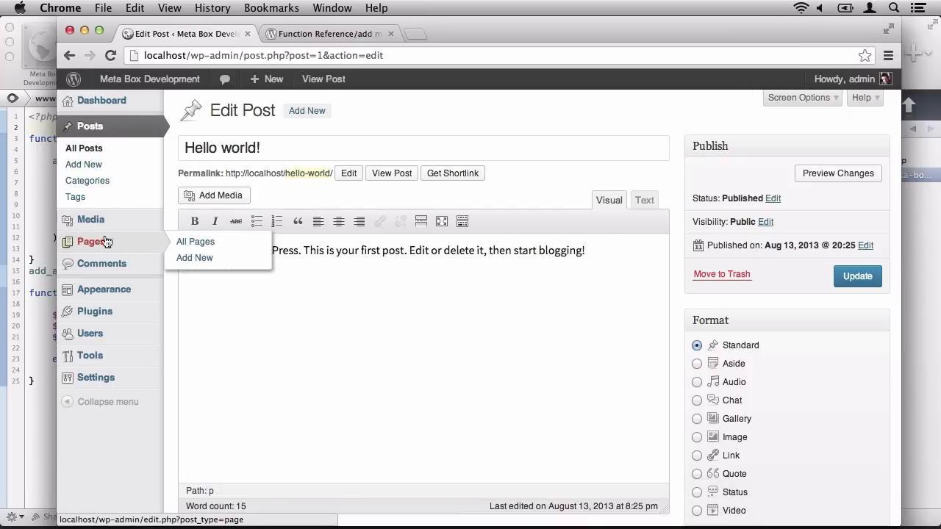
click(195, 241)
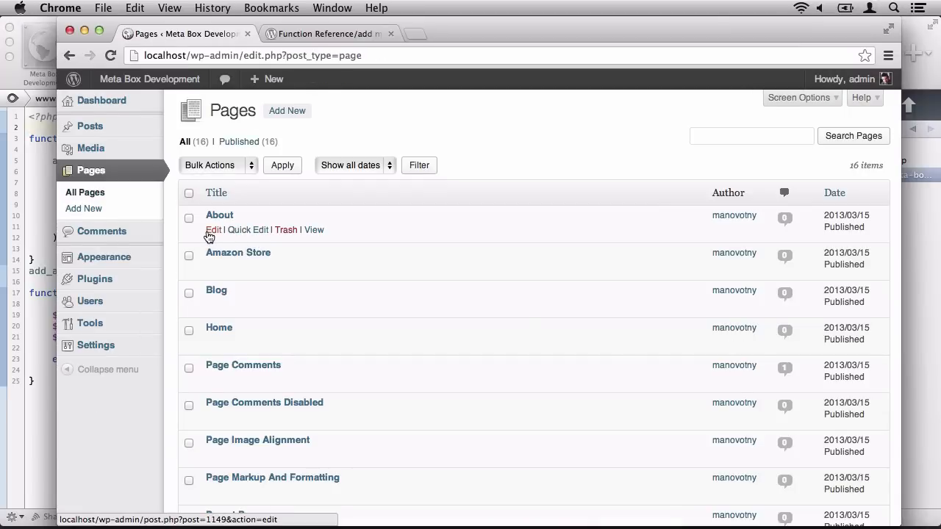
click(213, 229)
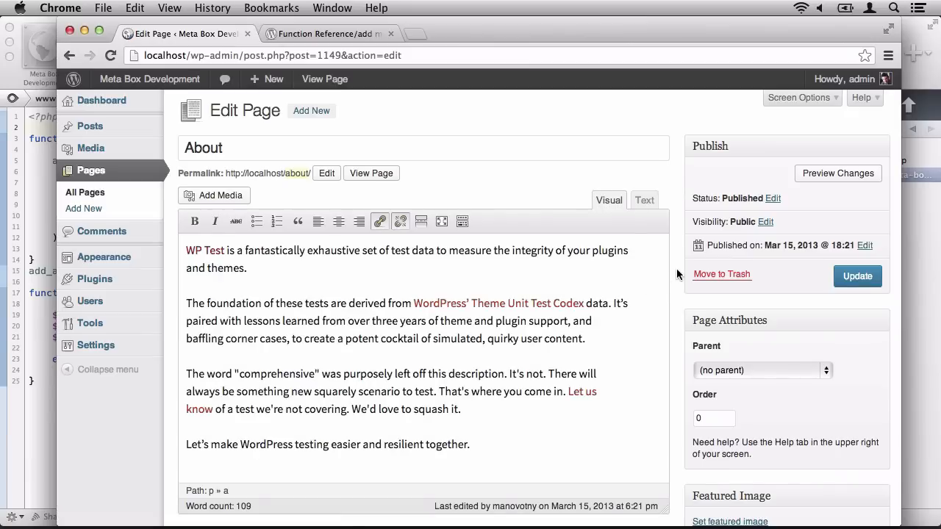
scroll(down, 3)
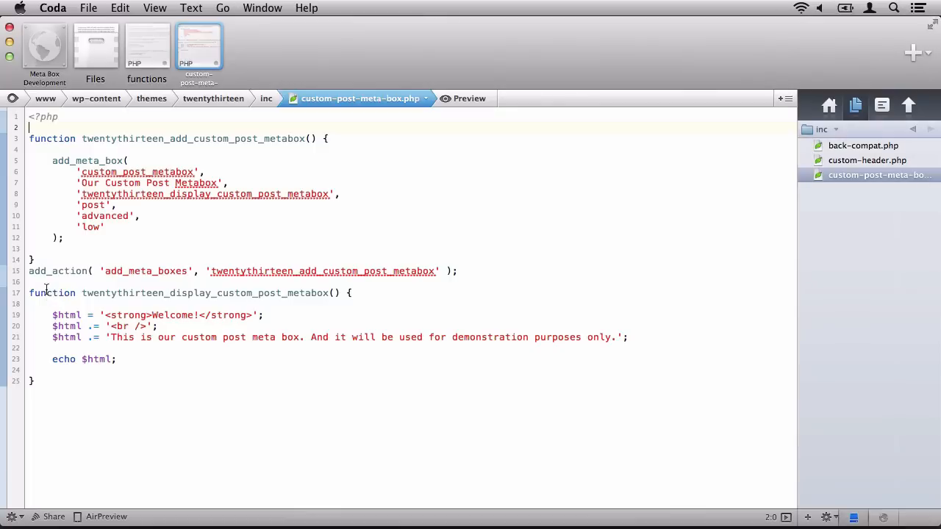
Register the meta box for 'page' instead of 'post' and find it below the editor
text(page)
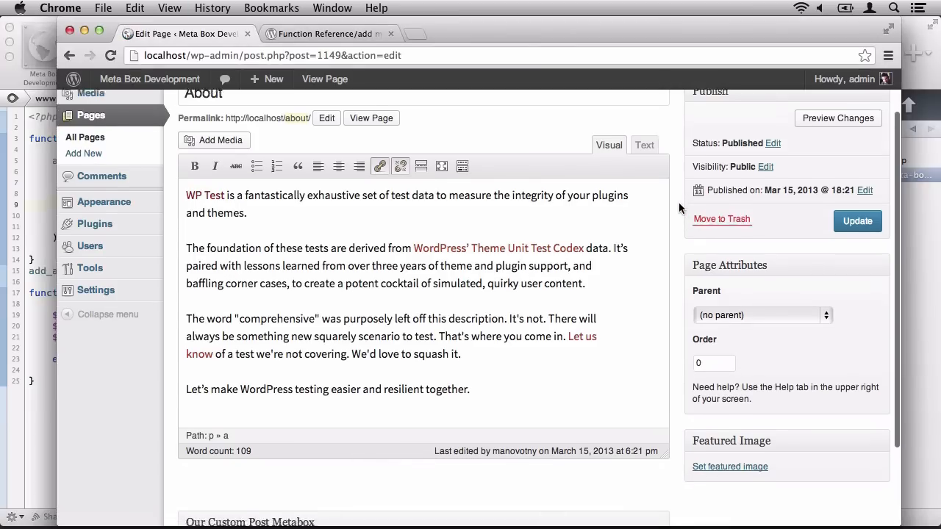
scroll(down, 3)
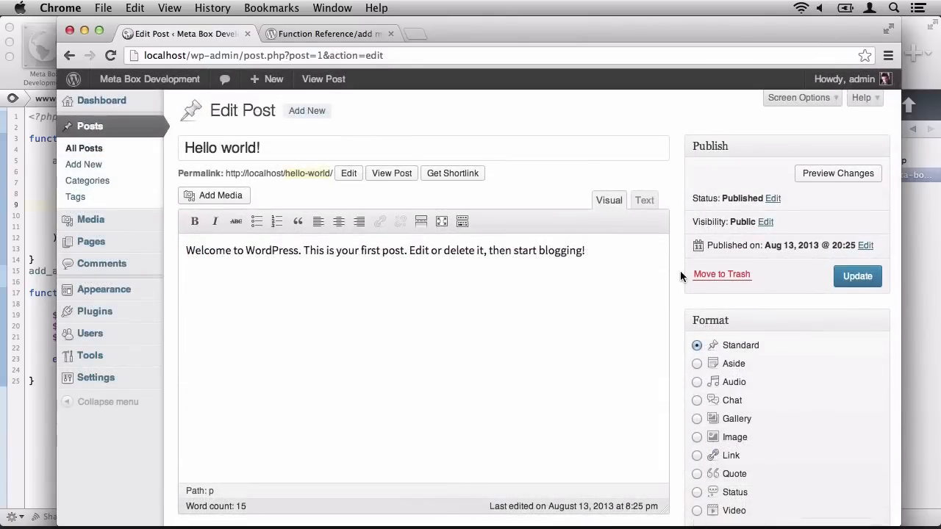
scroll(down, 3)
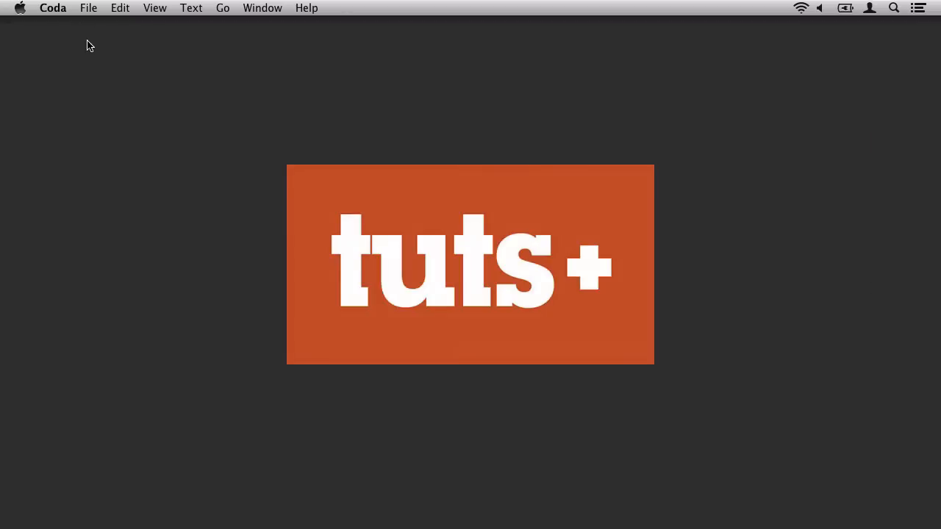
mouse_move(132, 105)
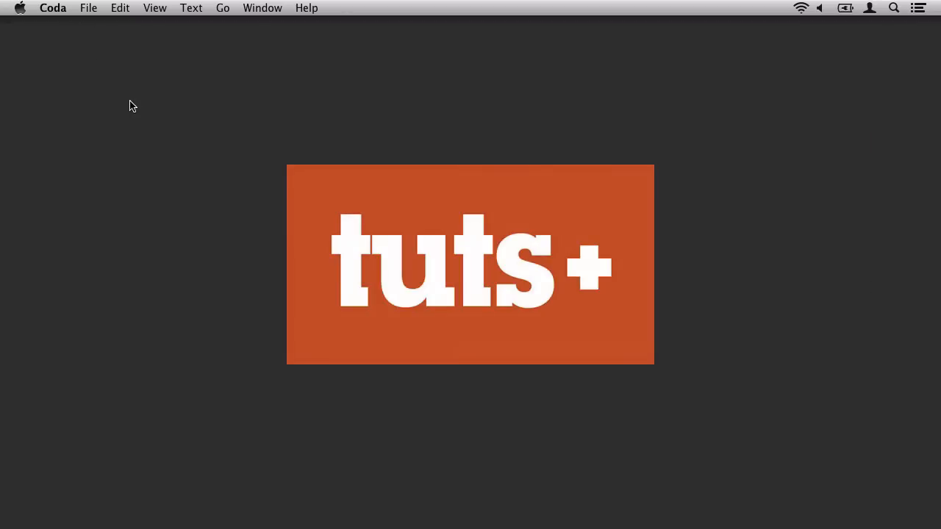